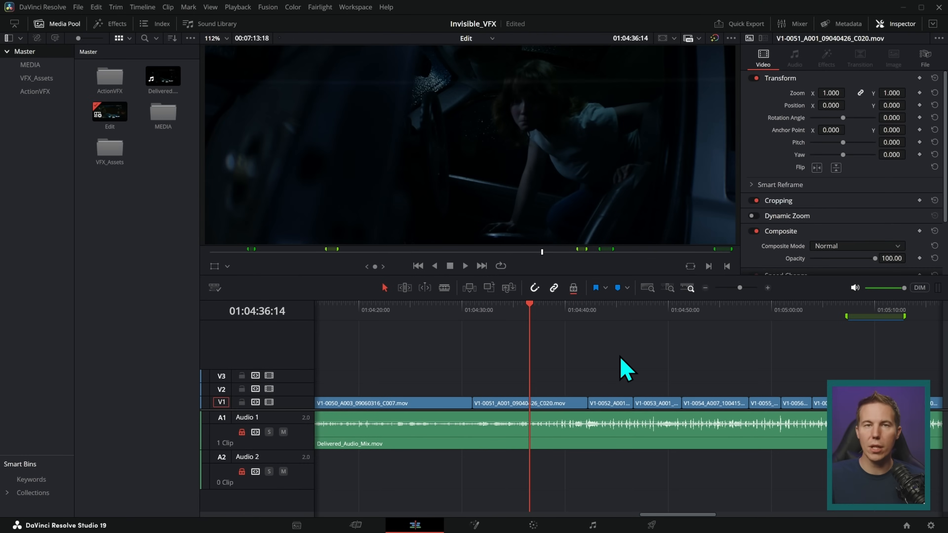
mouse_move(537, 317)
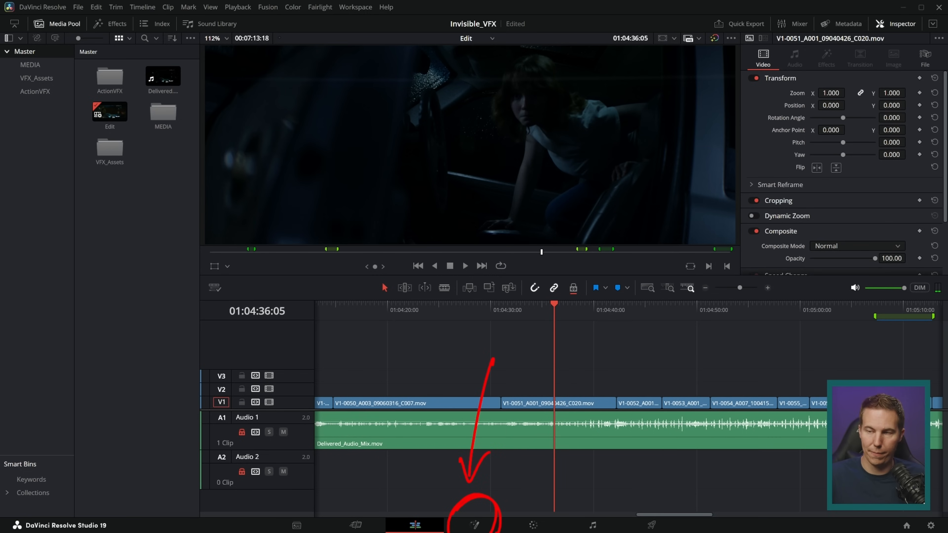
Step: Brighten the car clip with a Fusion Brightness Contrast node and return to the Edit page
left_click(474, 525)
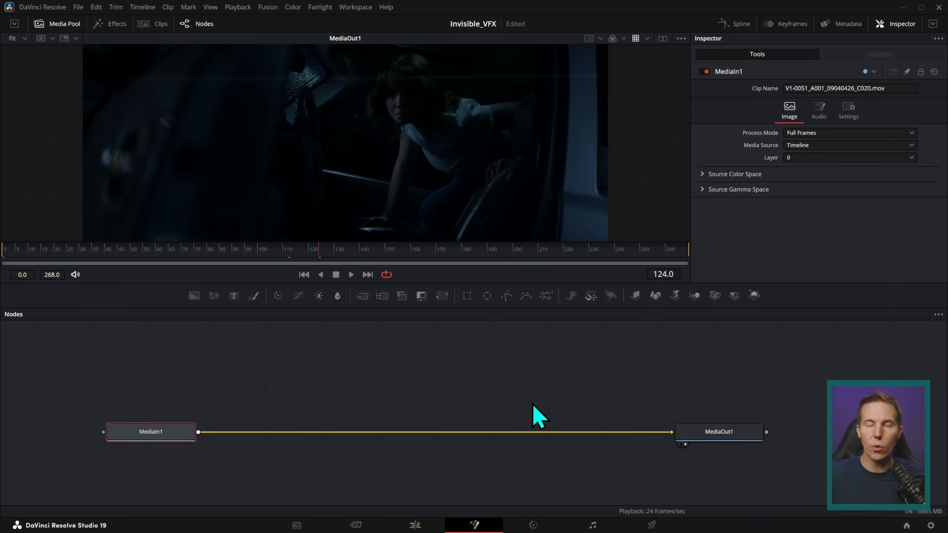
left_click(719, 431)
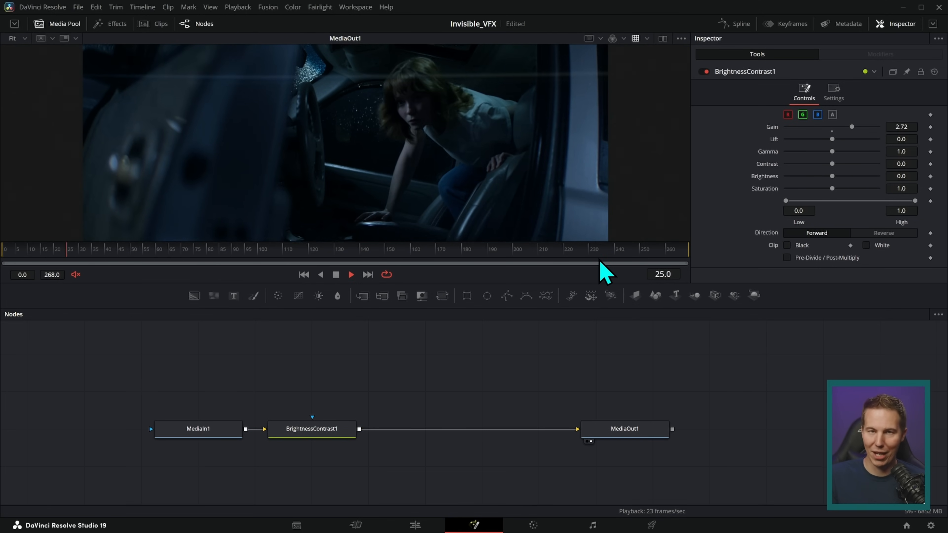
left_click(414, 525)
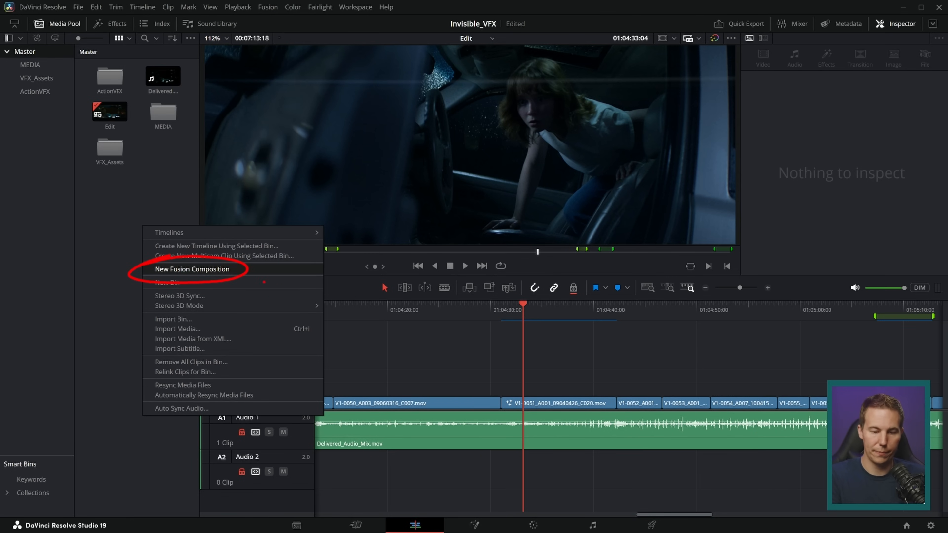
Step: Create a new Fusion composition named 'My Fusion Comp' in the Media Pool
left_click(191, 269)
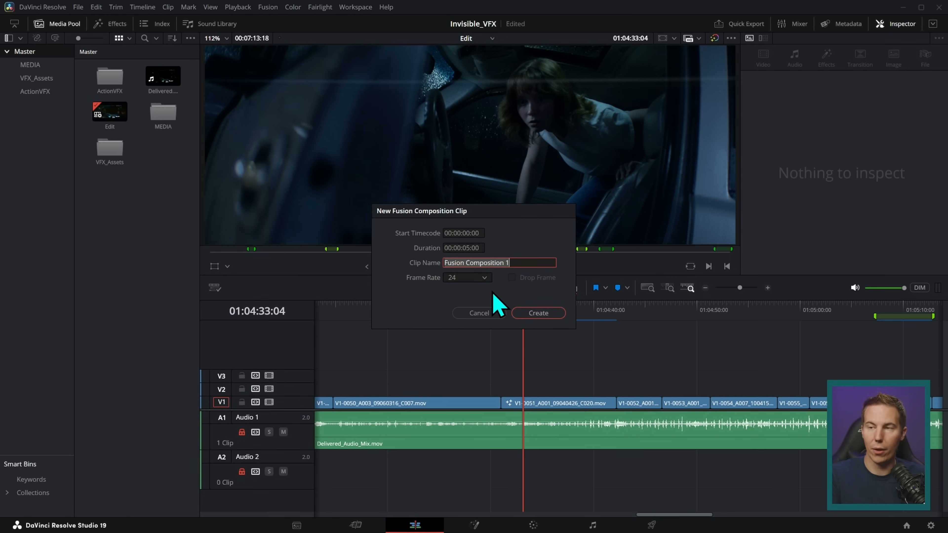
type("M")
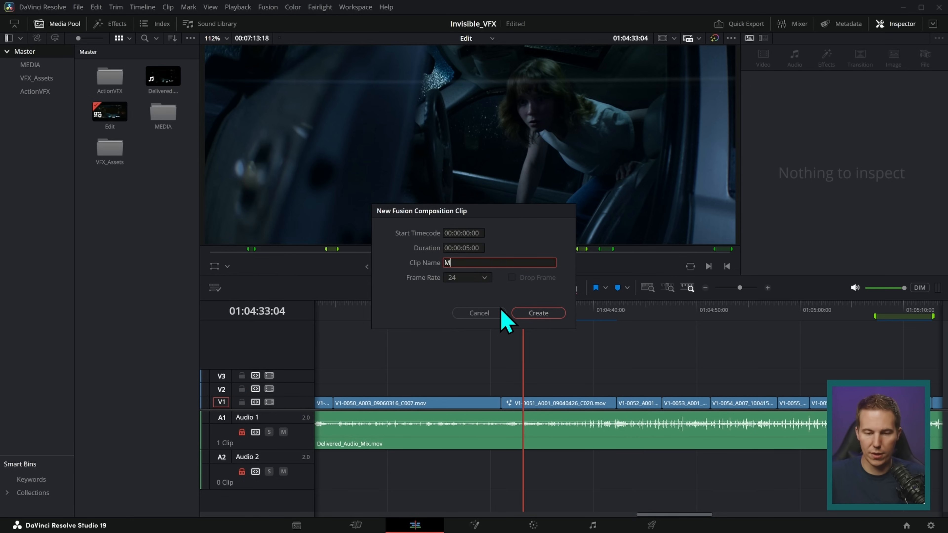
type("y Fusion Comp")
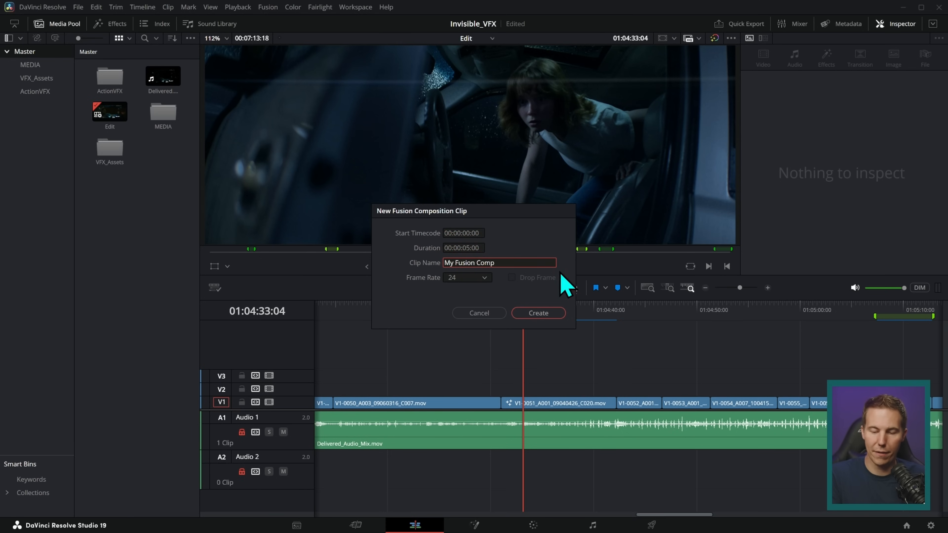
left_click(537, 313)
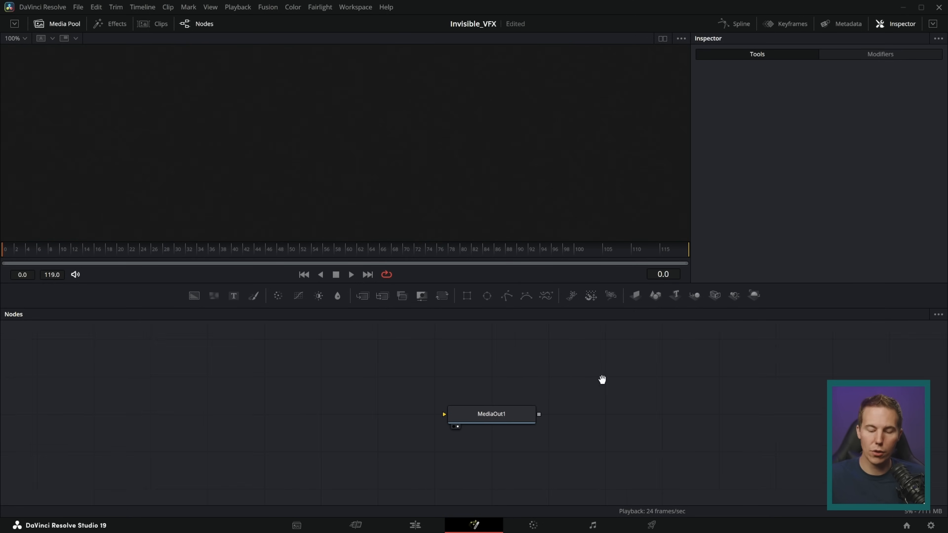
Step: Feed a solid Background node into the comp's output and return to the Edit page
left_click_drag(491, 415, 555, 399)
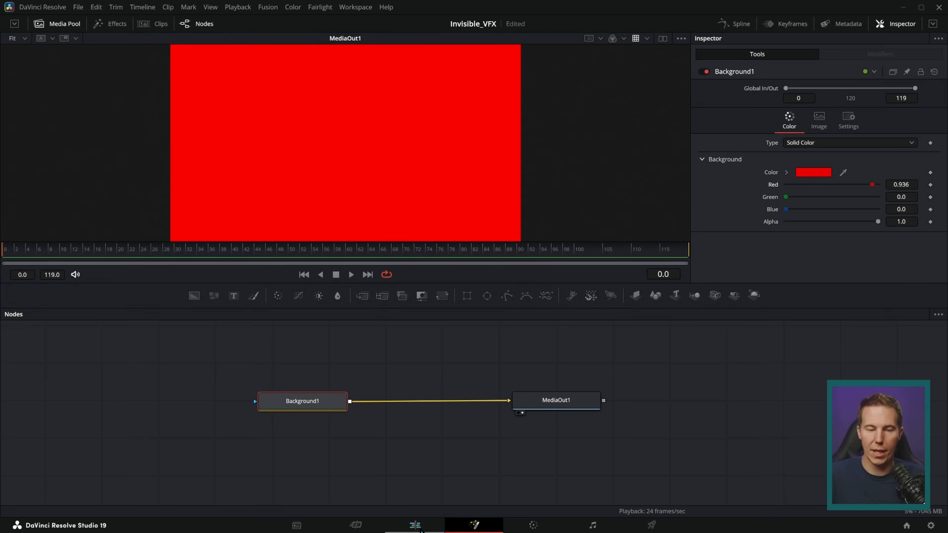
left_click(415, 525)
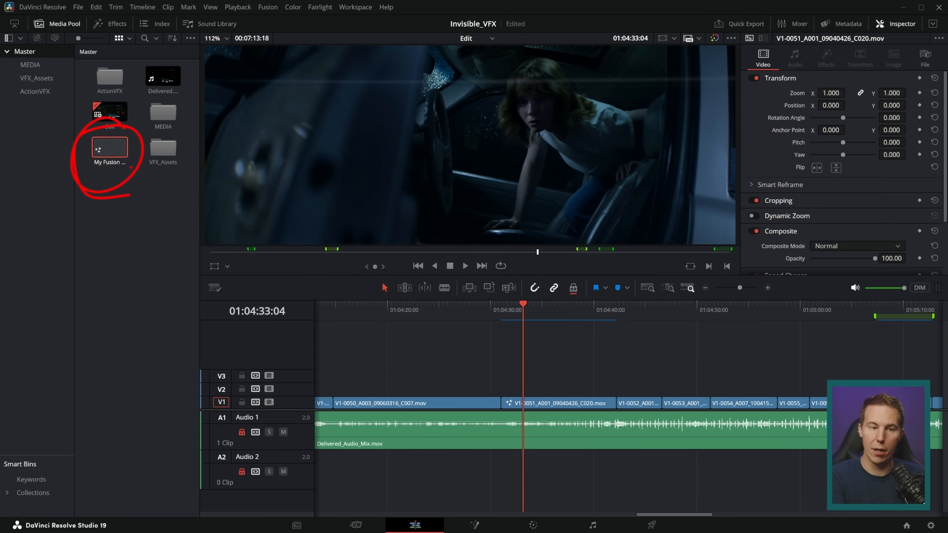
Step: Place the Fusion comp on V2 above the car clip and open the car clip in Fusion
left_click_drag(109, 146, 514, 366)
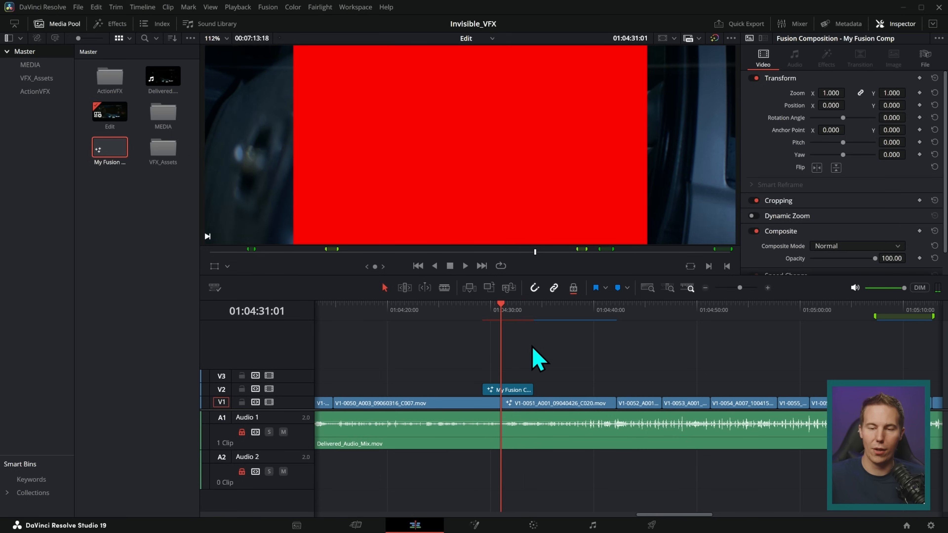
left_click(475, 525)
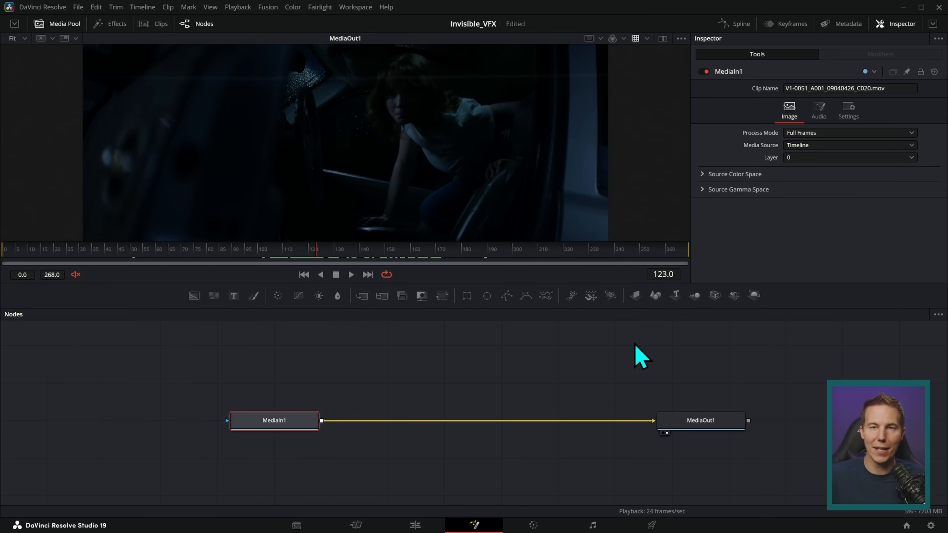
Step: Insert a Brightness Contrast node between MediaIn1 and MediaOut1 with gain 3.62
left_click_drag(432, 405, 517, 436)
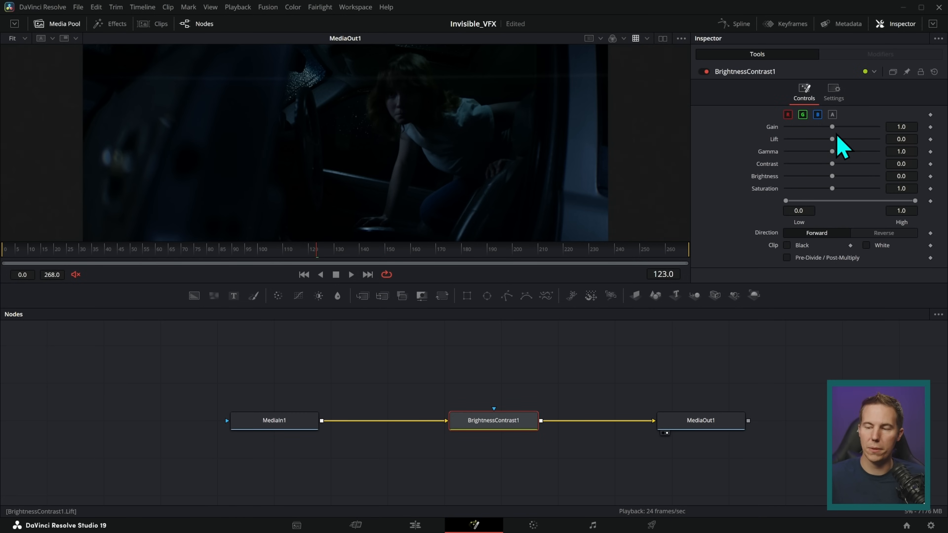
left_click_drag(832, 127, 862, 127)
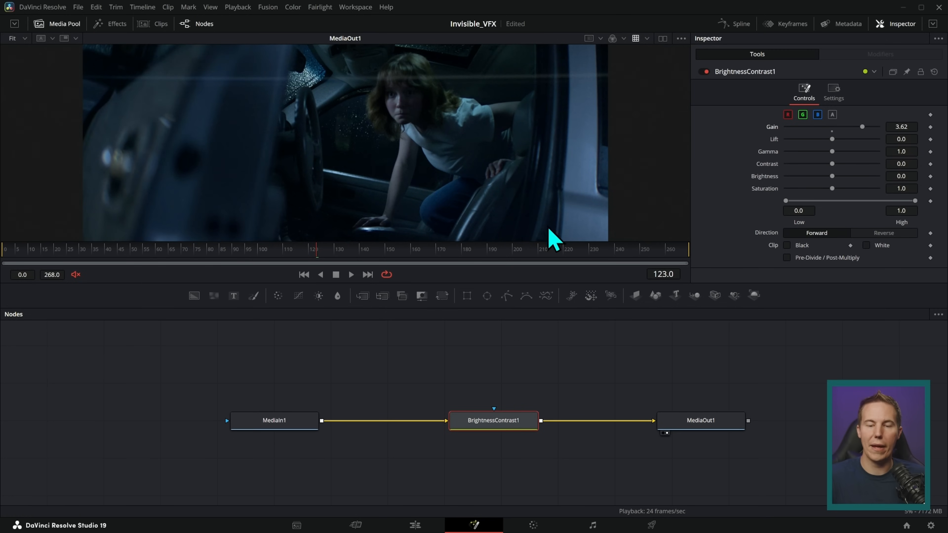
mouse_move(504, 208)
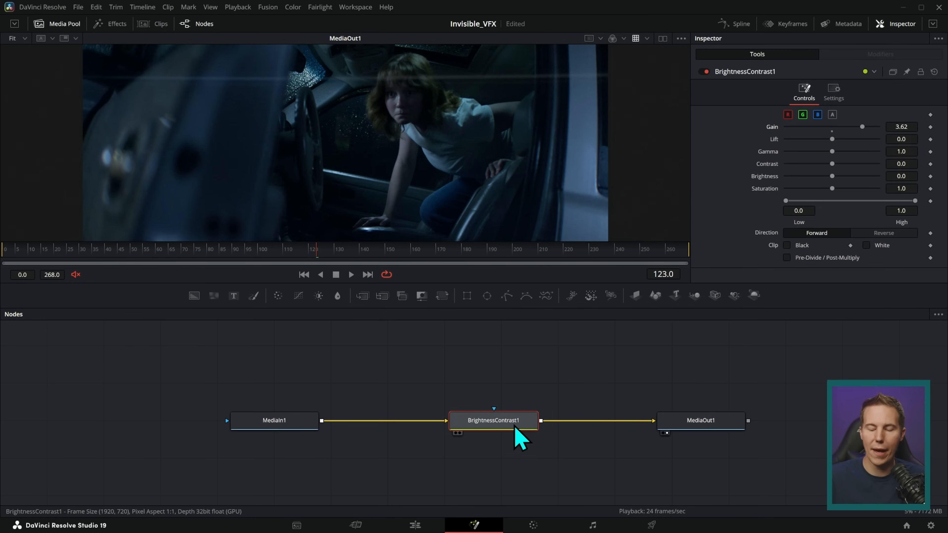
Step: Take BrightnessContrast1 out of the node chain and reinsert it between input and output
left_click_drag(493, 420, 493, 381)
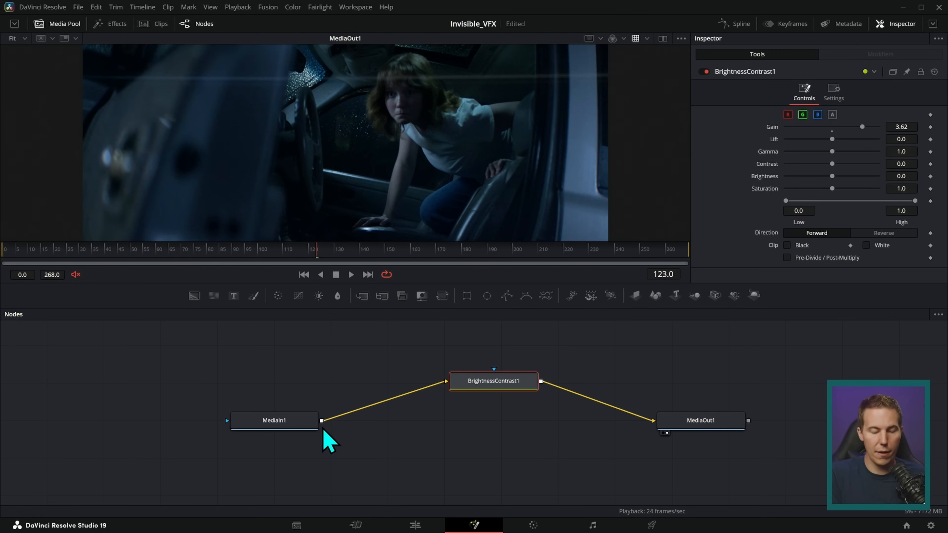
left_click(493, 380)
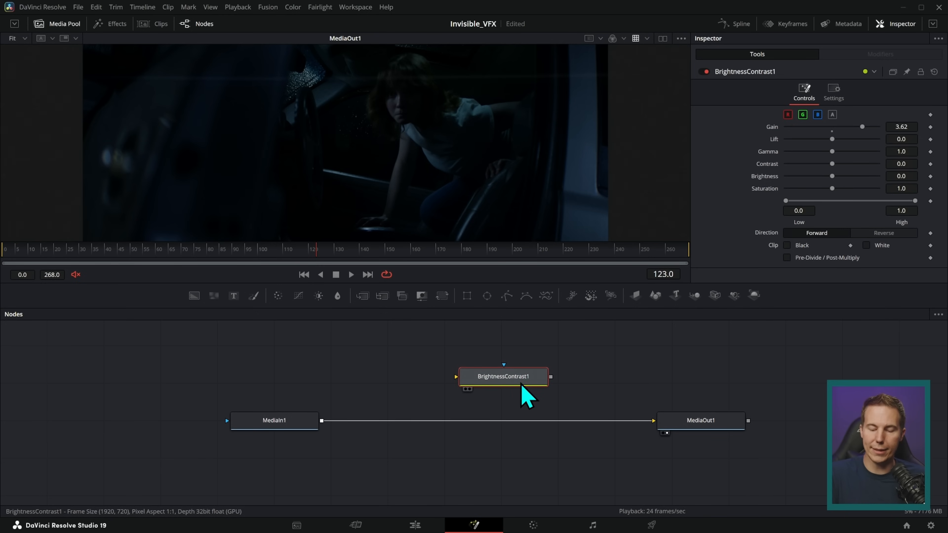
left_click_drag(504, 376, 492, 414)
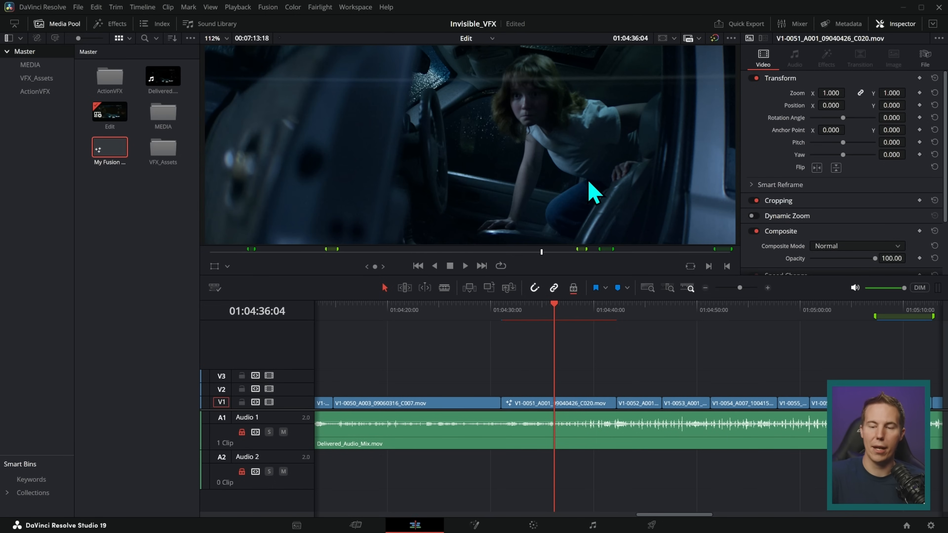
mouse_move(484, 203)
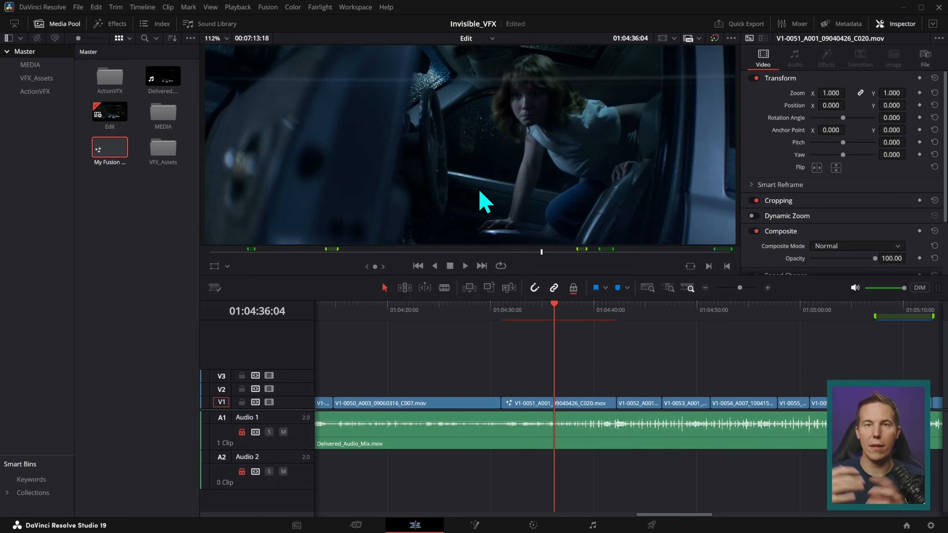
mouse_move(632, 342)
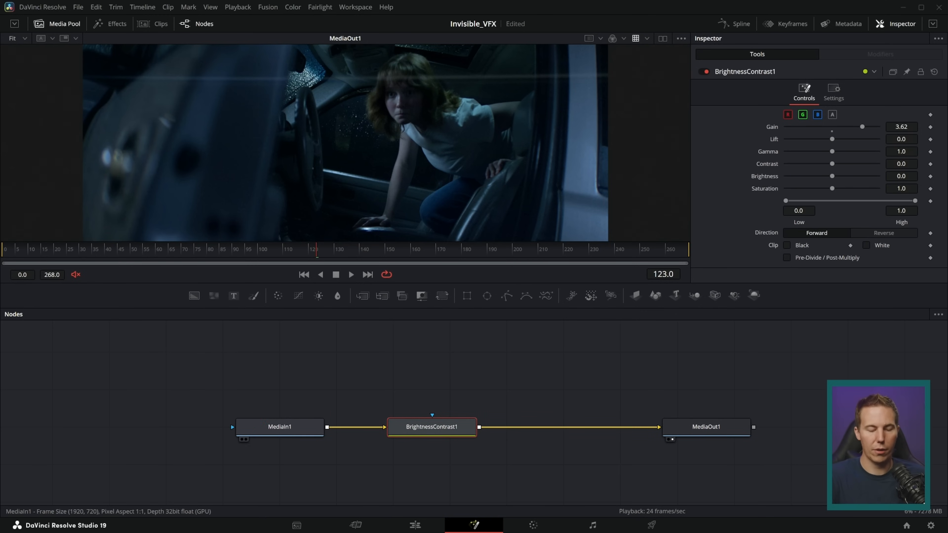
mouse_move(337, 296)
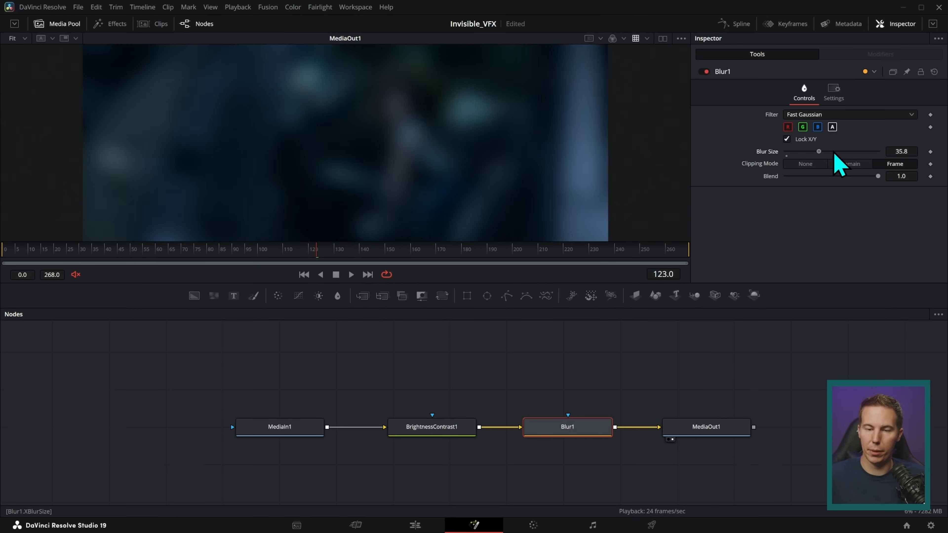
Step: Raise Blur1's size, then bypass and re-enable BrightnessContrast1 to compare the correction
left_click_drag(819, 151, 828, 151)
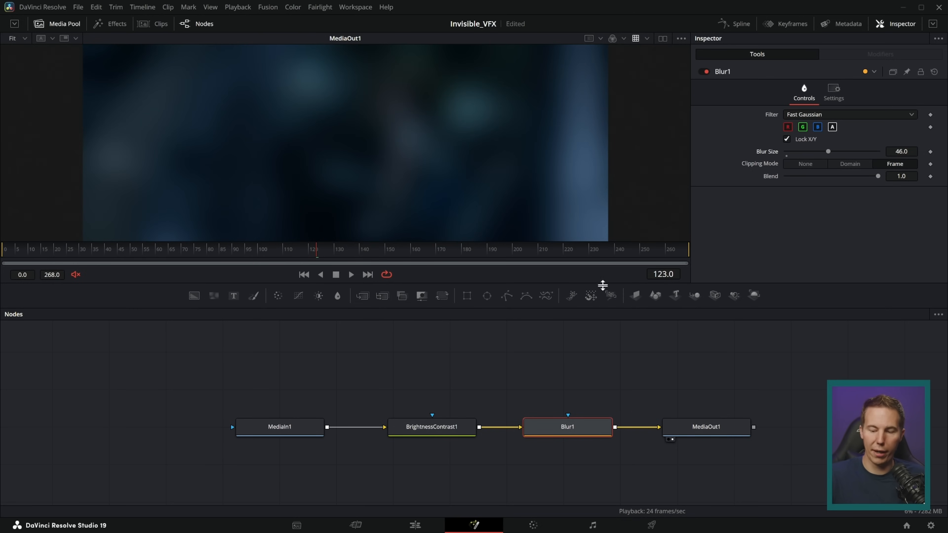
left_click(431, 426)
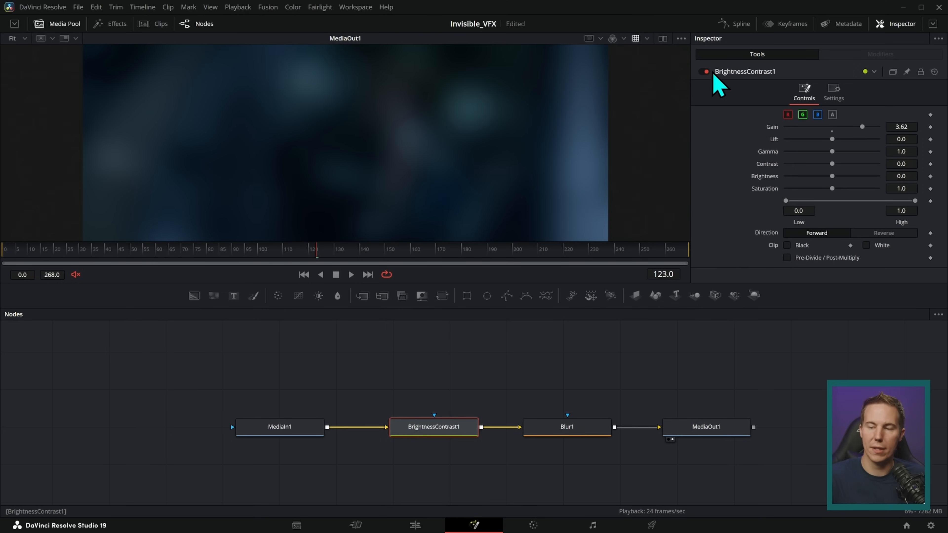
left_click(706, 71)
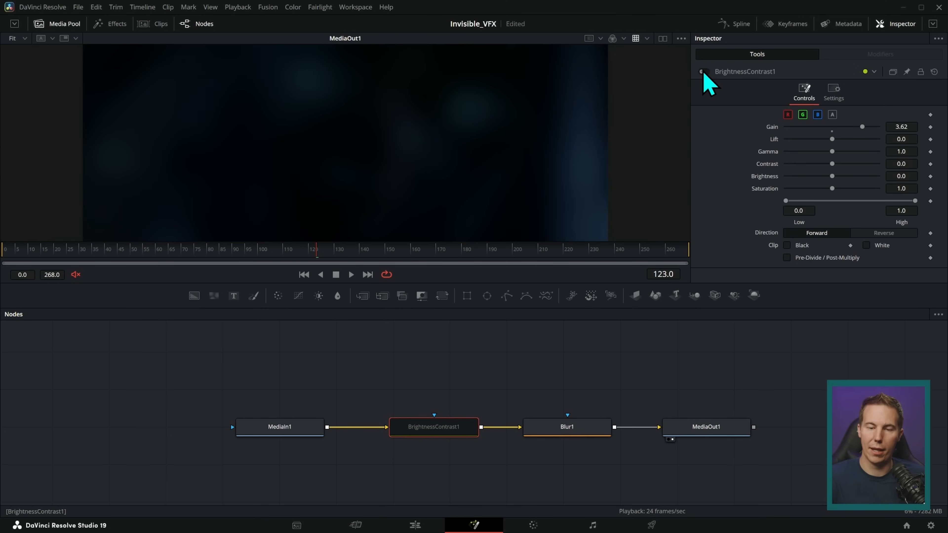
left_click(567, 427)
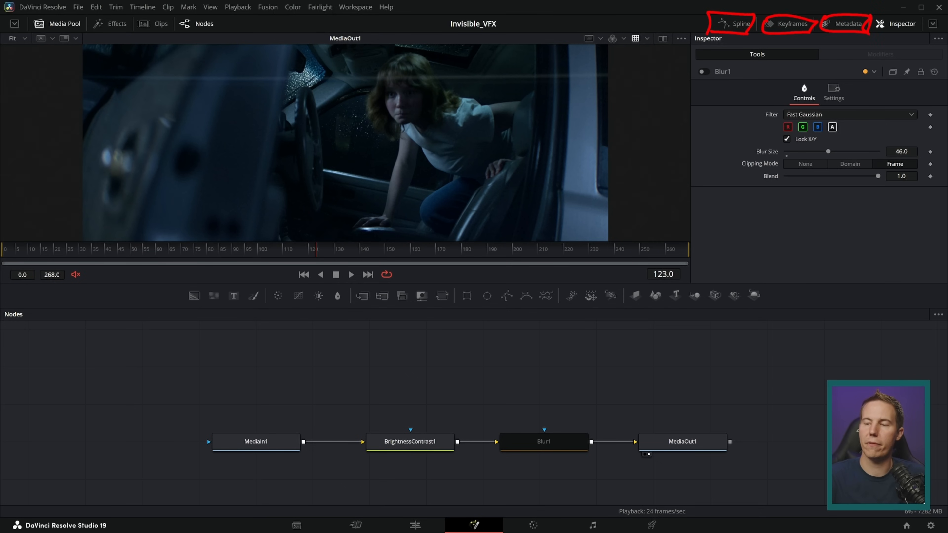
Step: Browse the Keyframes and Spline panels, then return to the Nodes view
left_click(789, 23)
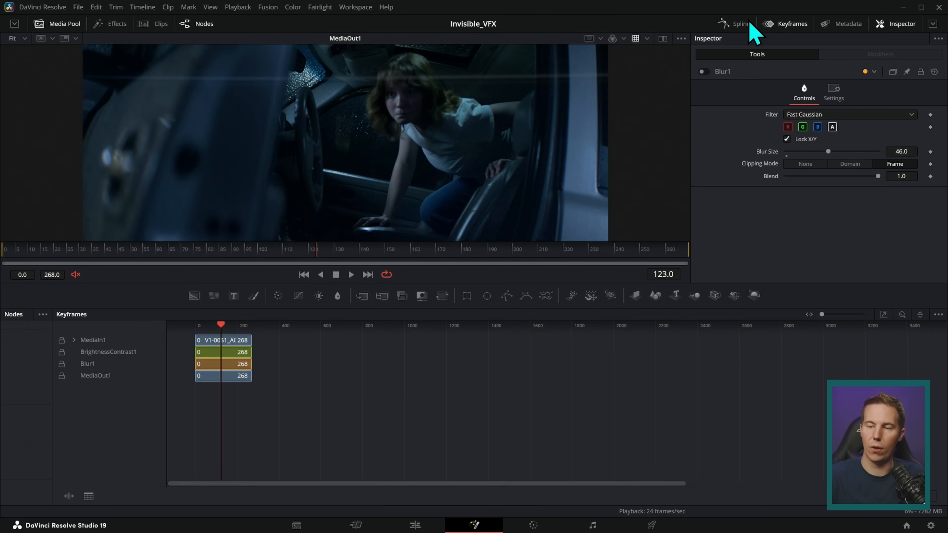
left_click(848, 24)
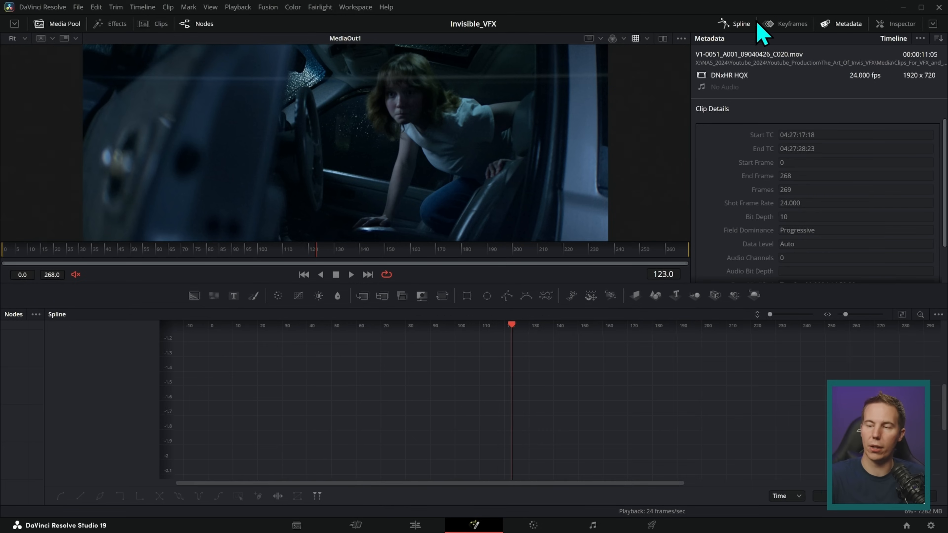
left_click(791, 24)
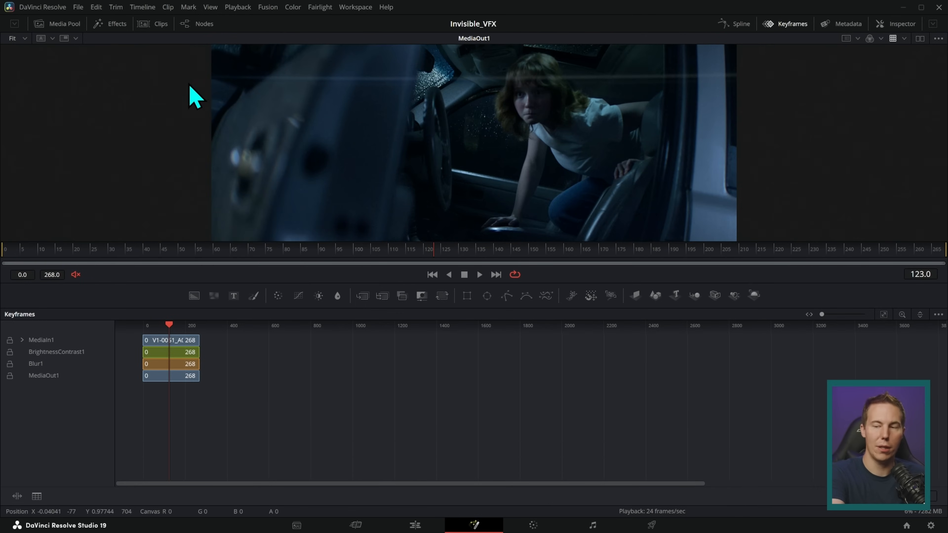
left_click(204, 23)
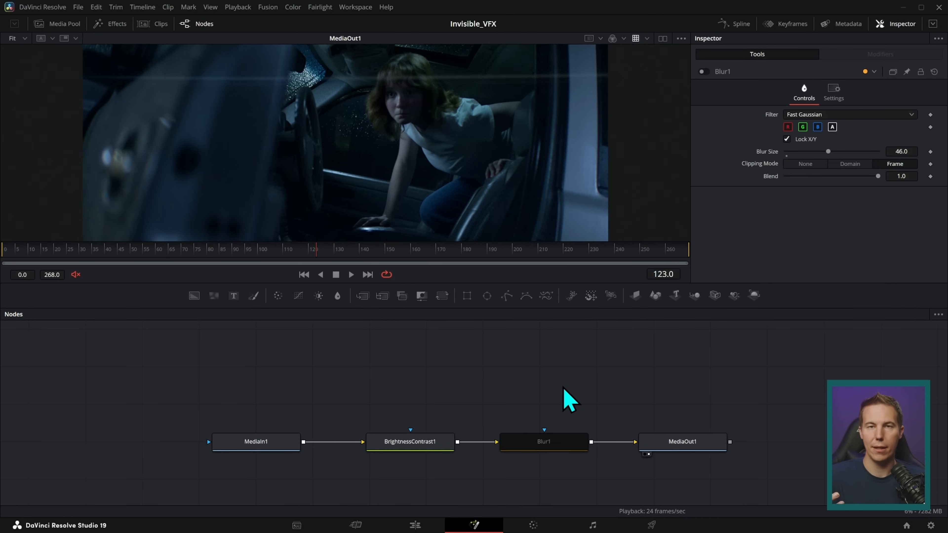
mouse_move(629, 402)
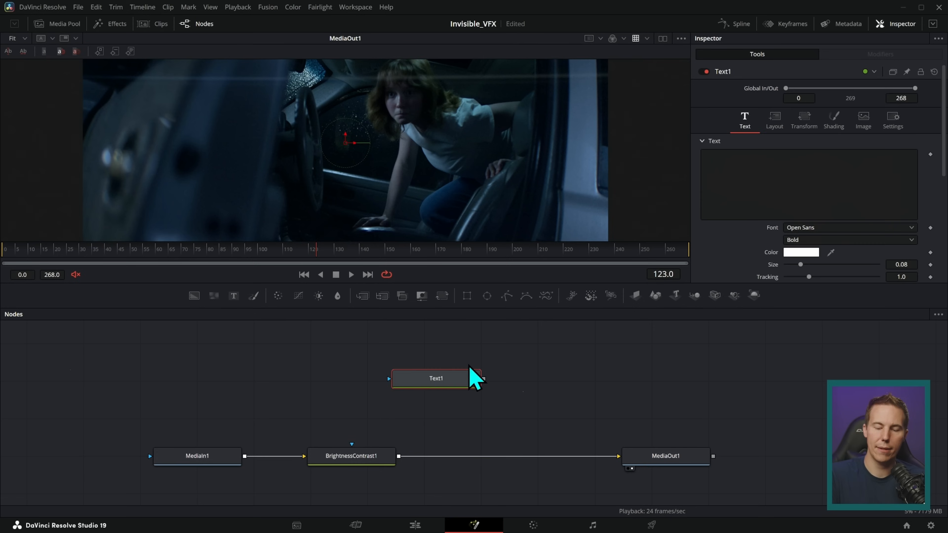
Step: Enter 'SOME TEXT' in Text1 and merge it as foreground over the brightened shot
type("SOME TEXT")
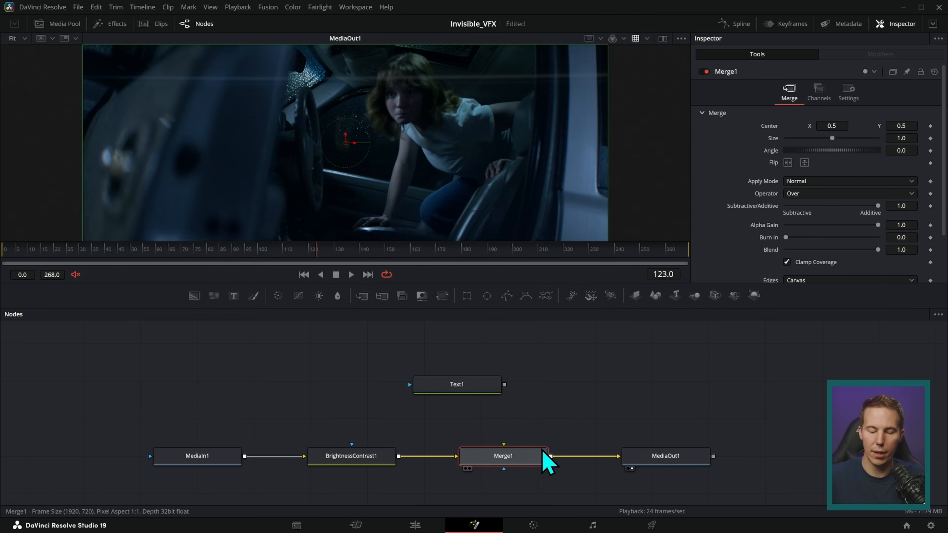
left_click_drag(503, 385, 504, 450)
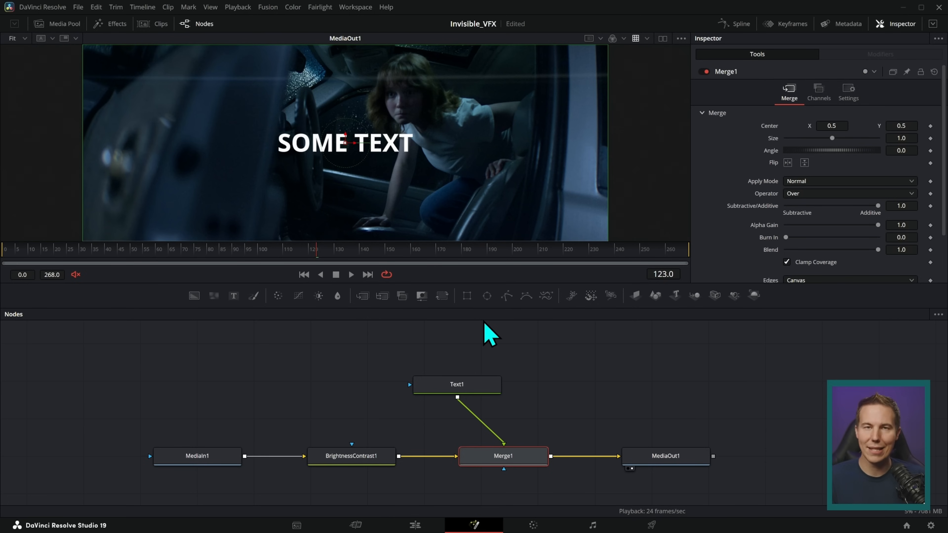
left_click(456, 384)
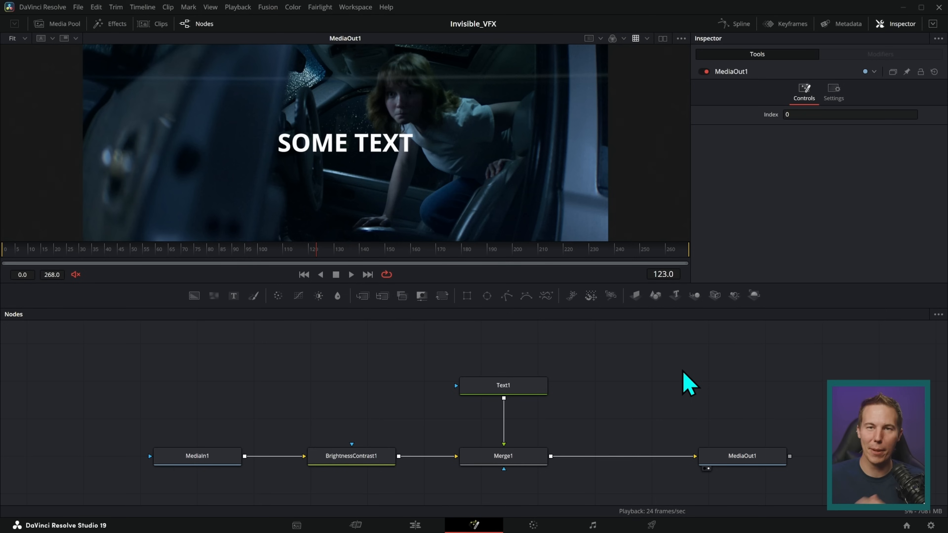
mouse_move(596, 442)
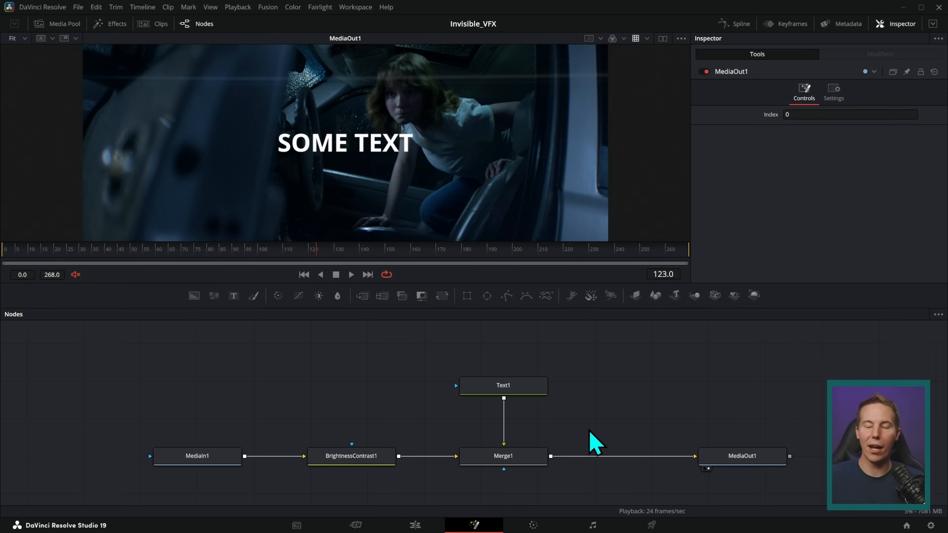
left_click(503, 456)
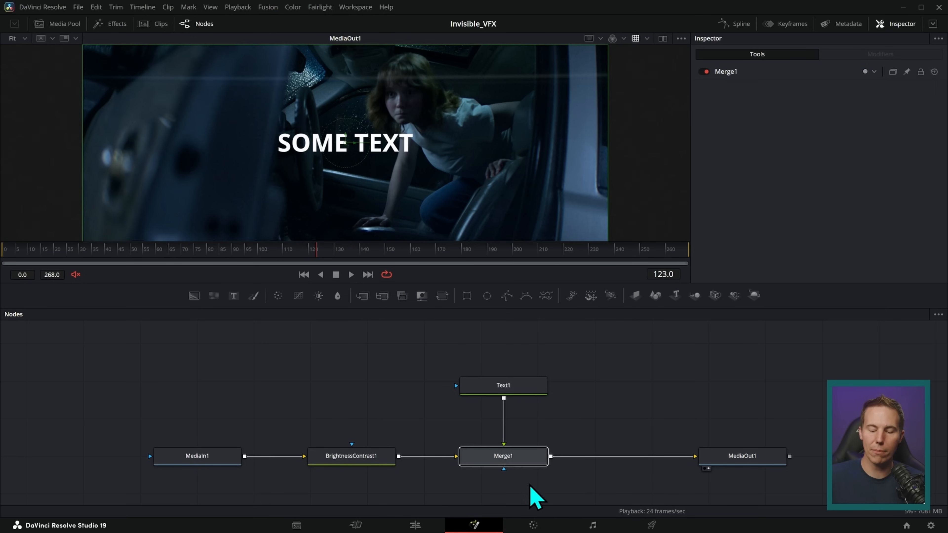
mouse_move(417, 466)
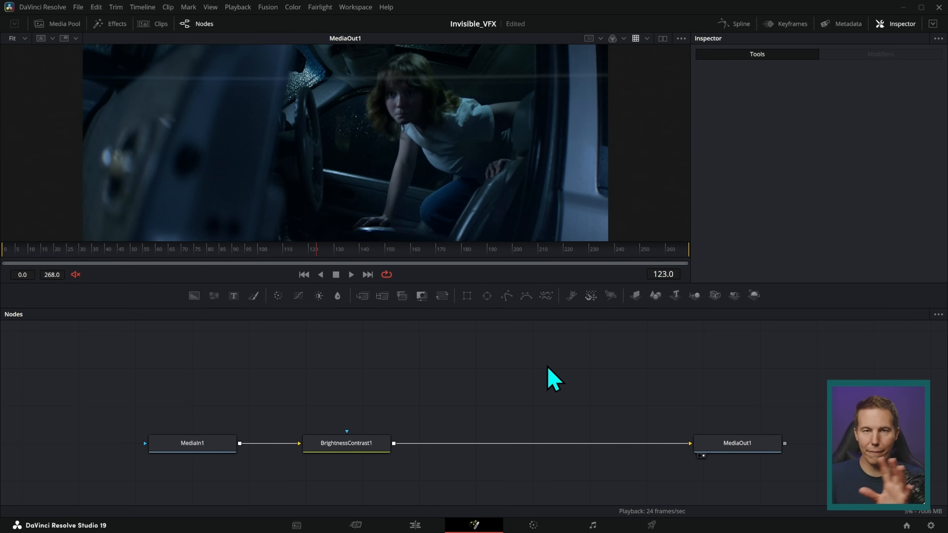
Step: Remove the text merge and select a fresh Text+ node ready for new content
left_click(345, 443)
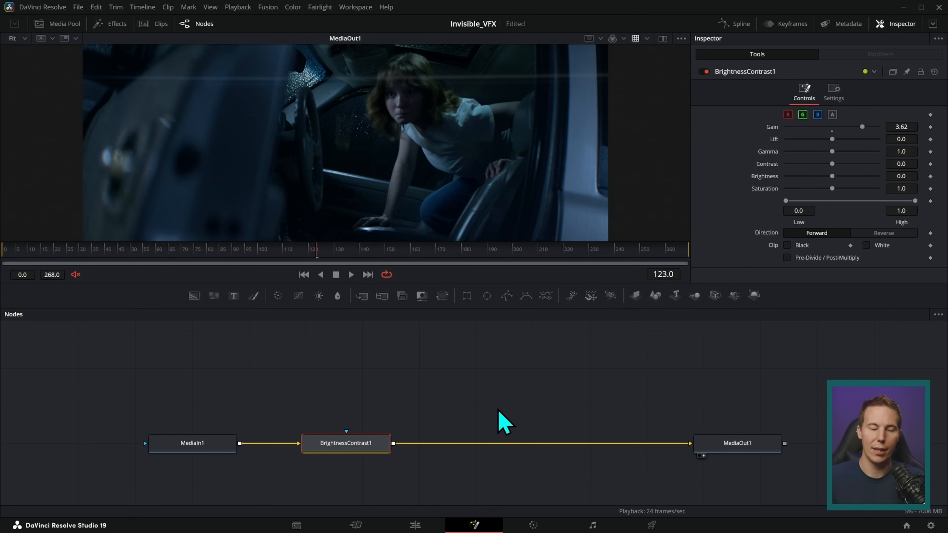
mouse_move(233, 296)
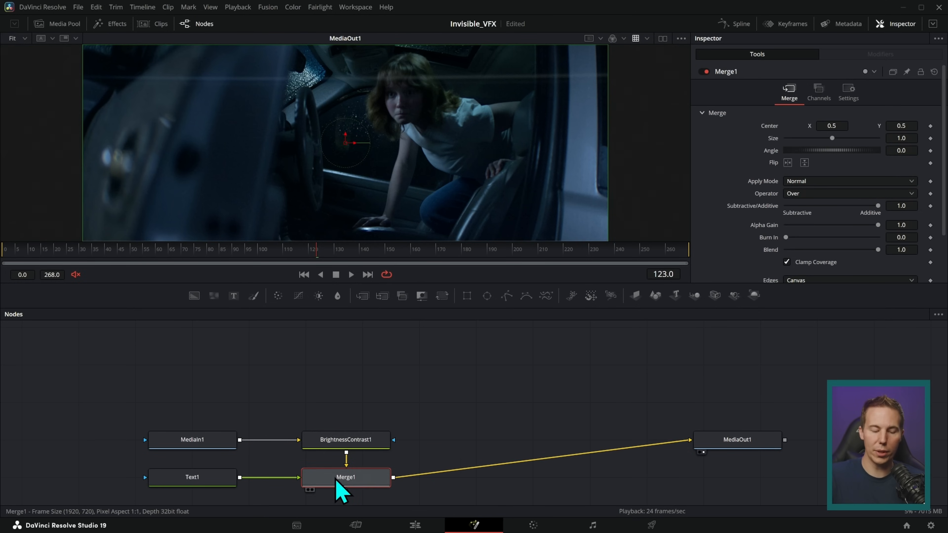
left_click(192, 477)
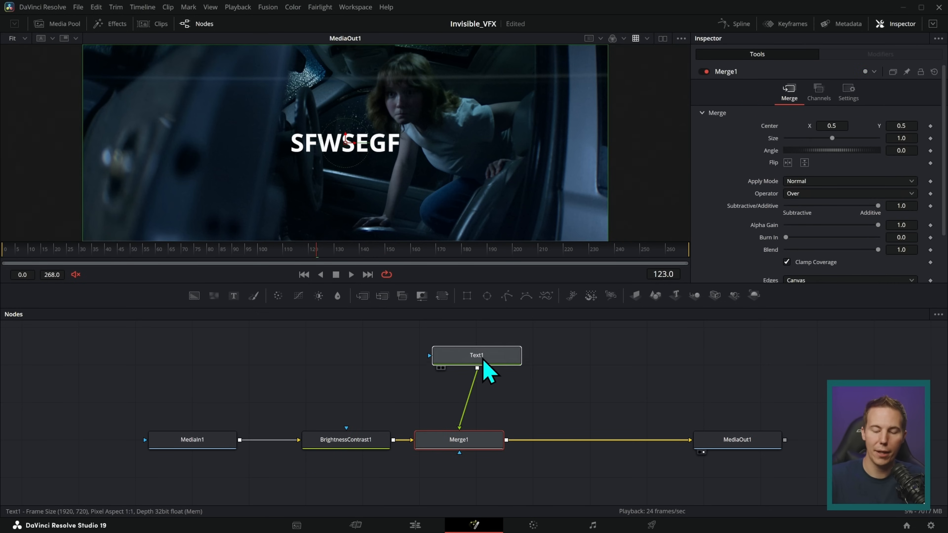
left_click(477, 355)
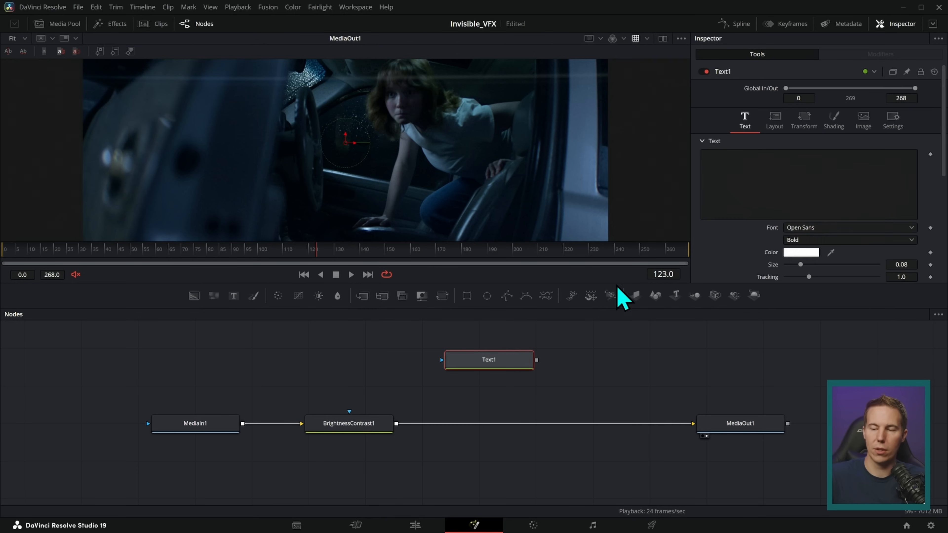
Step: Type 'SOME TEXT' and drop the text output onto the main link to auto-create Merge1
type("SOME TEXT")
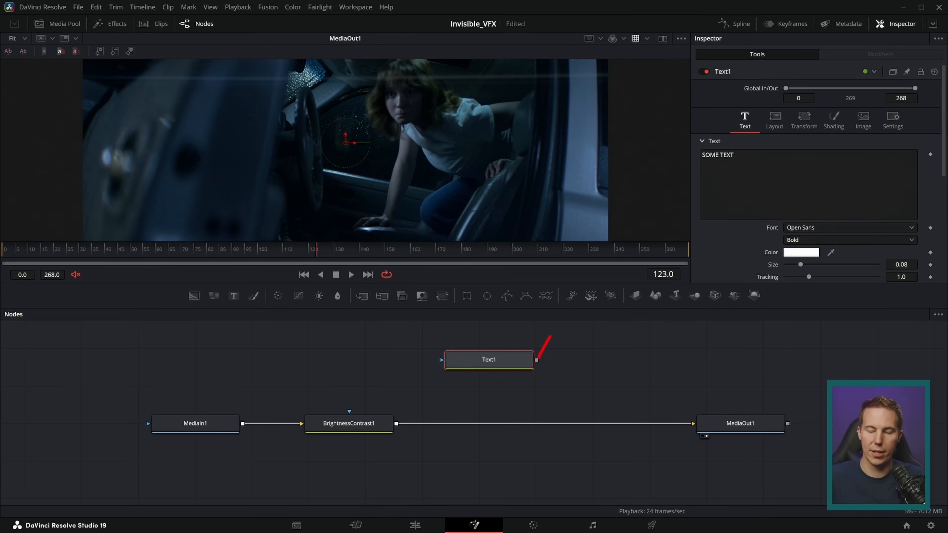
left_click_drag(536, 360, 387, 423)
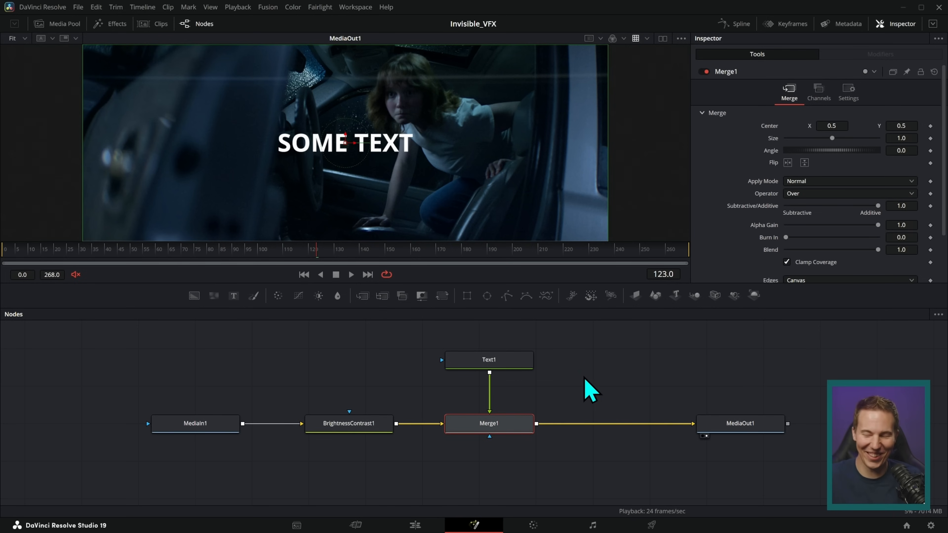
mouse_move(603, 364)
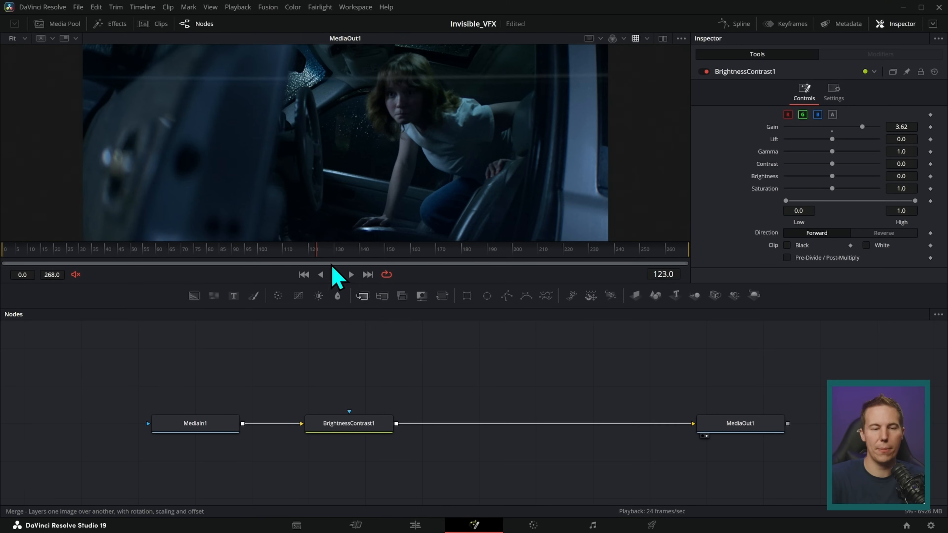
Step: Bring Rain1.mov from the VFX_Assets bin into the node graph, merged over the car shot
left_click(63, 24)
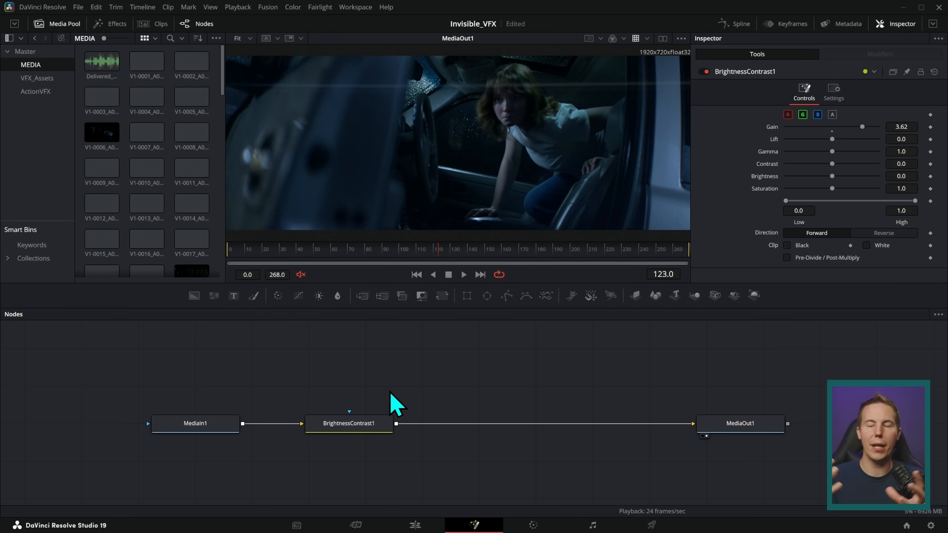
left_click(37, 78)
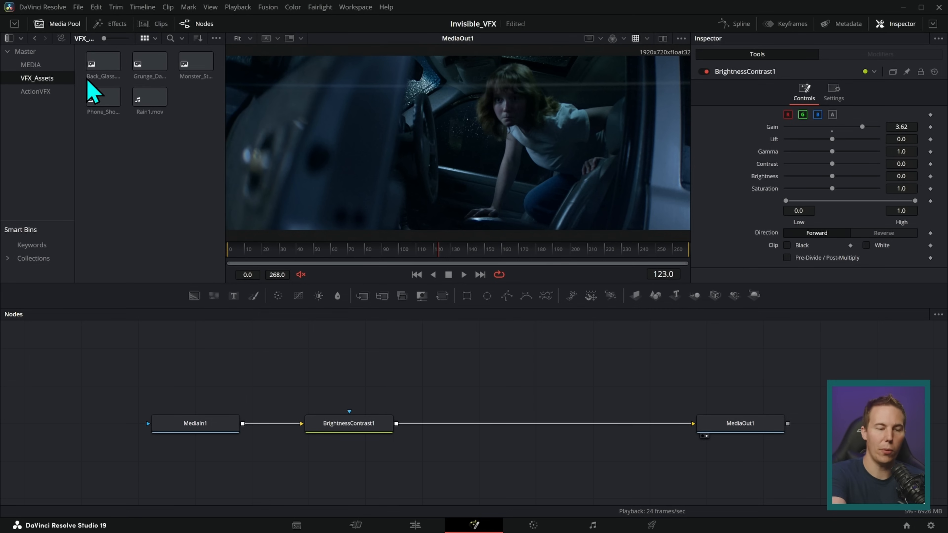
mouse_move(108, 48)
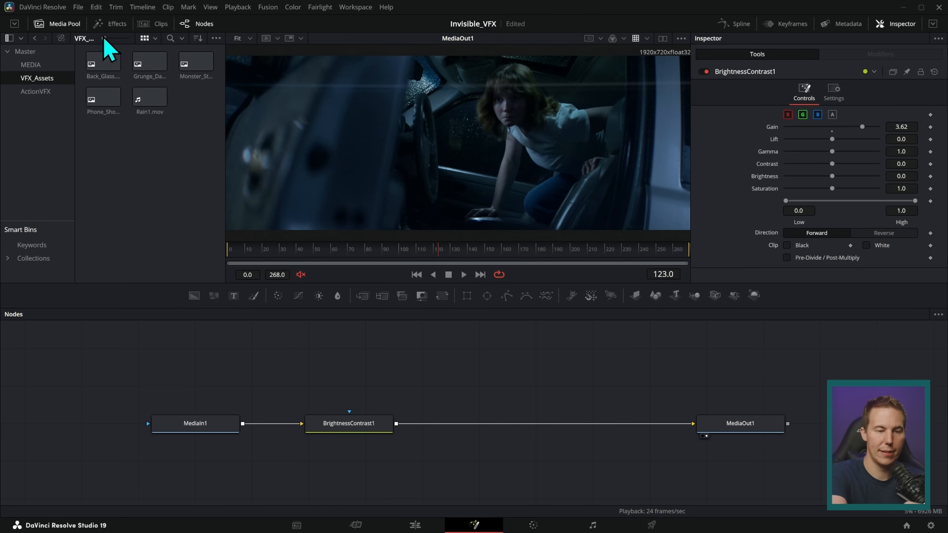
left_click_drag(148, 98, 421, 385)
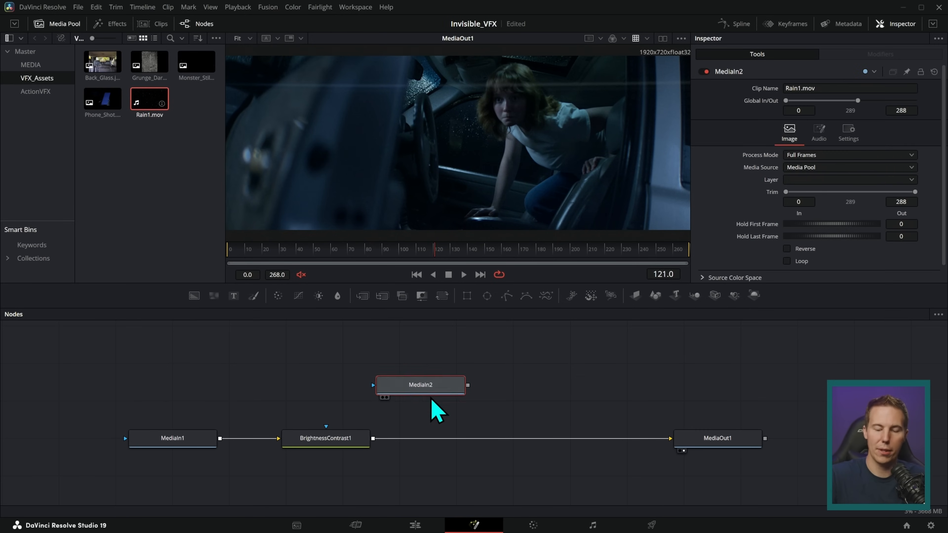
left_click_drag(420, 385, 430, 369)
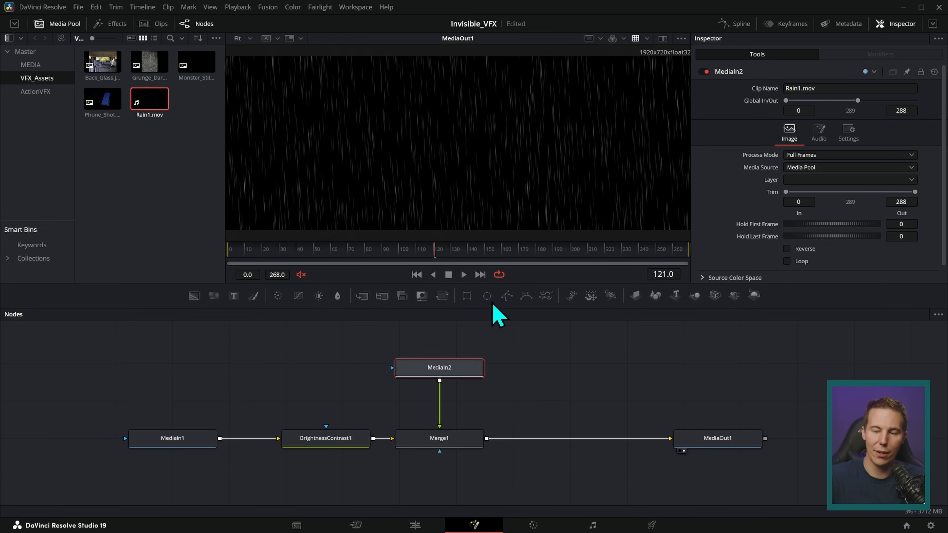
Step: Preview the rain, then set Merge1's Apply Mode to Screen so only bright streaks show
left_click(463, 274)
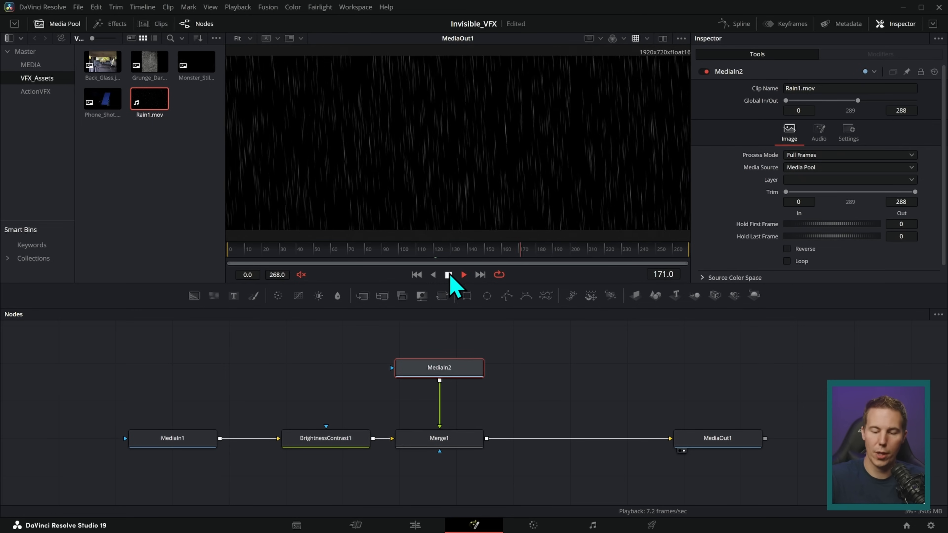
left_click(439, 438)
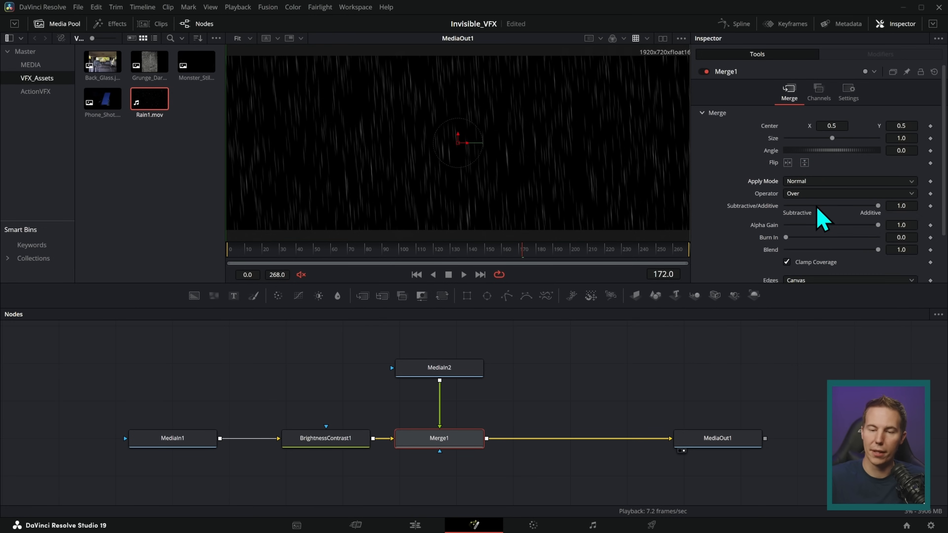
left_click(847, 180)
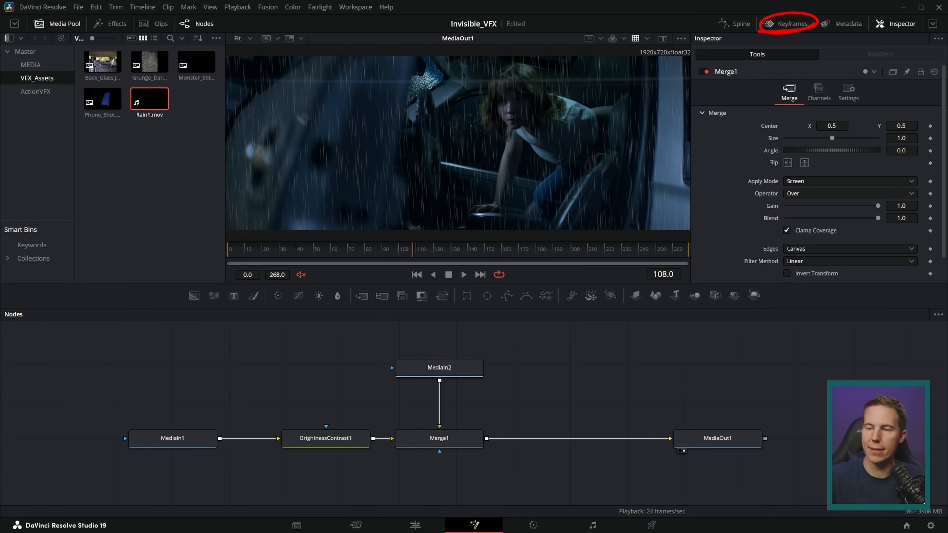
Step: Retime the Rain1.mov bar in the Keyframes panel to span frames -6 to 270 across the shot
left_click(789, 24)
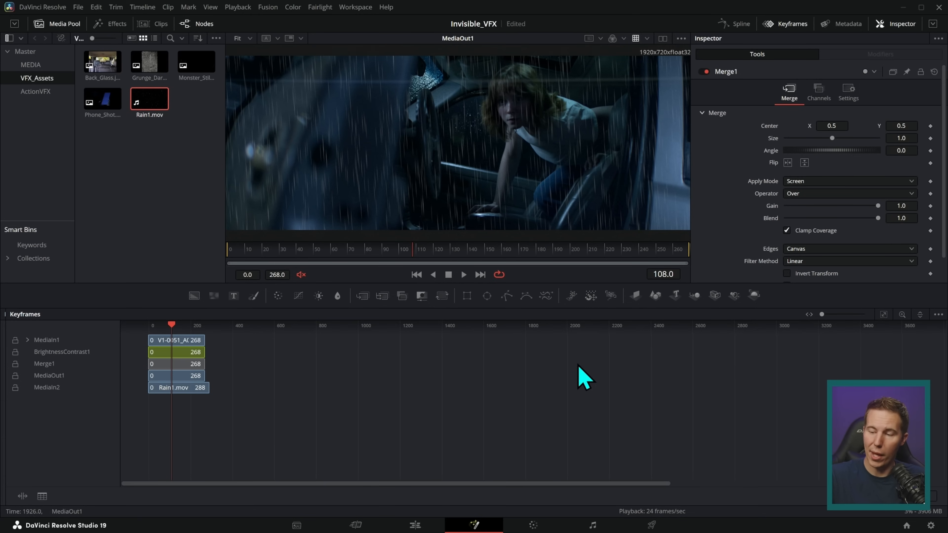
left_click(883, 315)
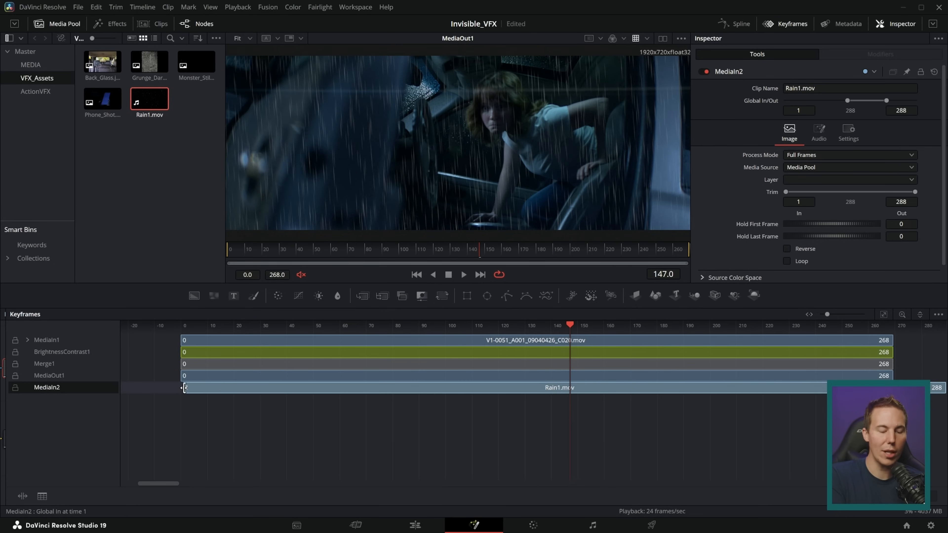
left_click_drag(186, 388, 595, 388)
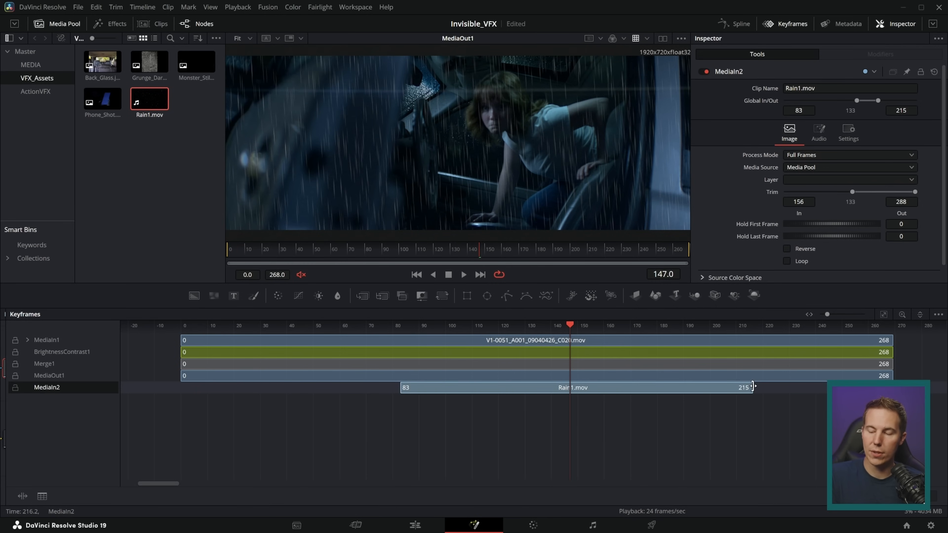
left_click_drag(574, 388, 550, 387)
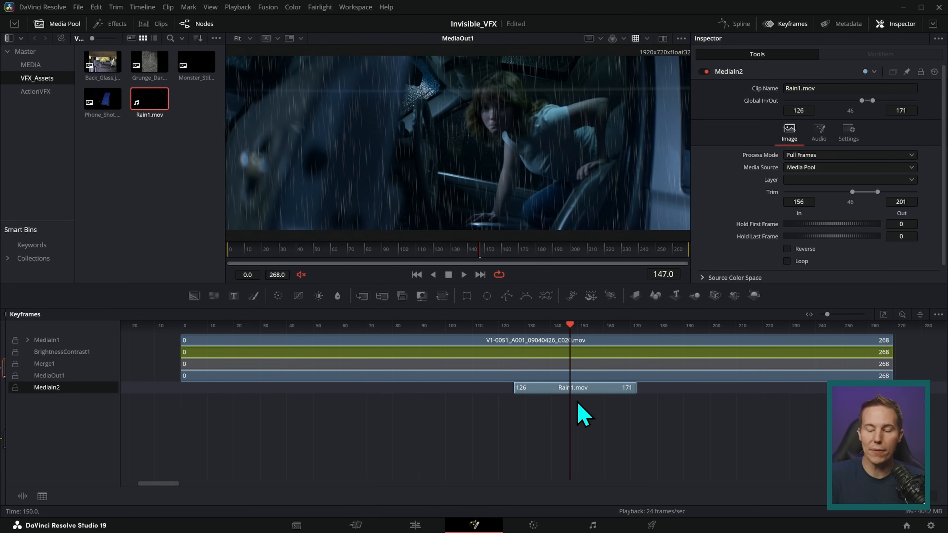
left_click_drag(573, 387, 555, 387)
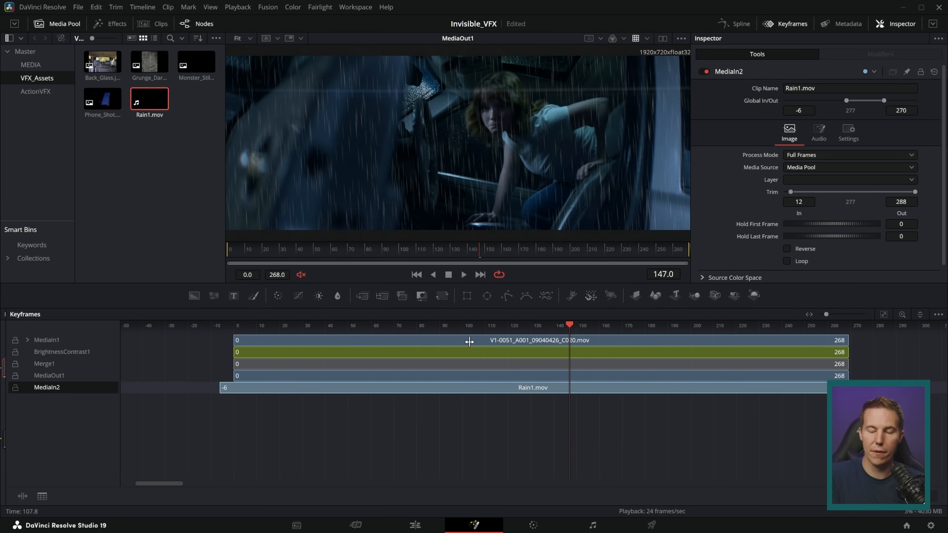
left_click(714, 325)
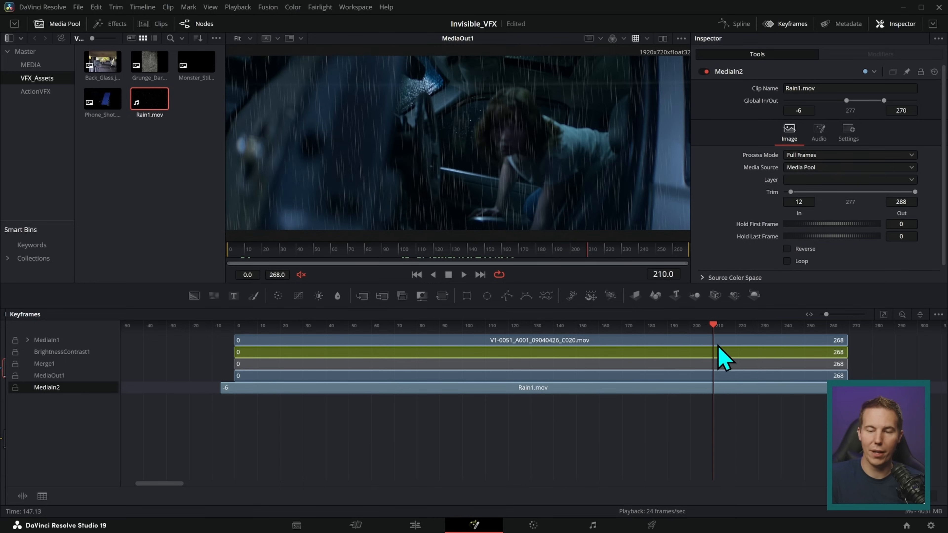
left_click(198, 24)
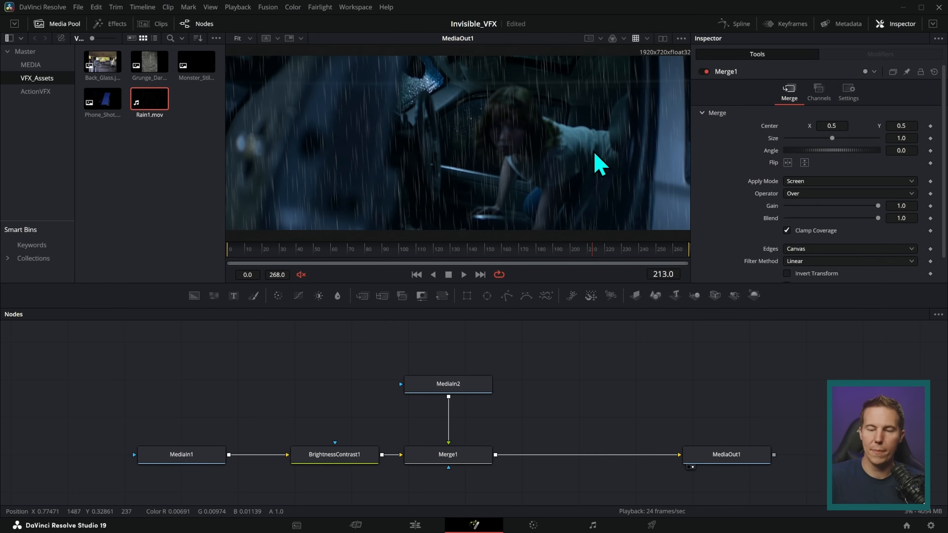
Step: Add Transform1 at size about 2.94 and a Blur1 node on the rain branch before Merge1
left_click(448, 383)
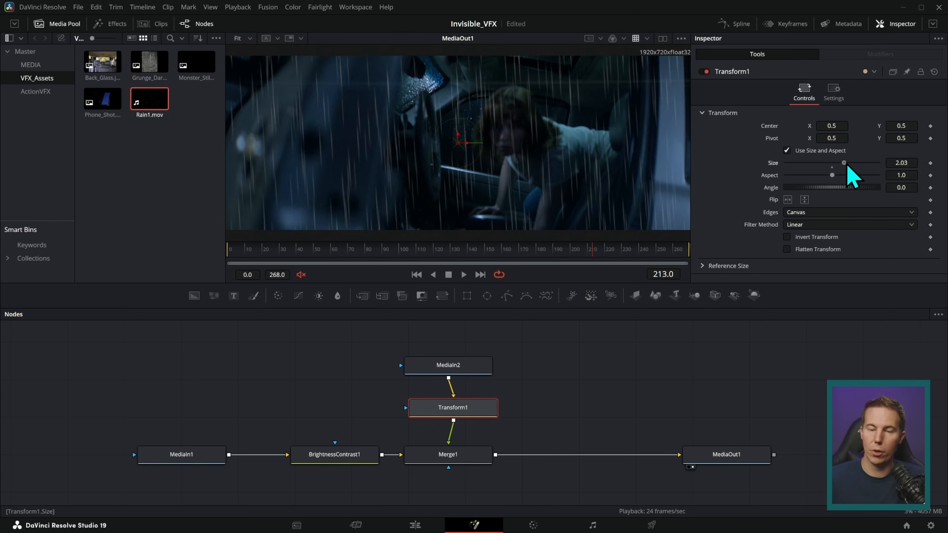
left_click_drag(844, 162, 854, 162)
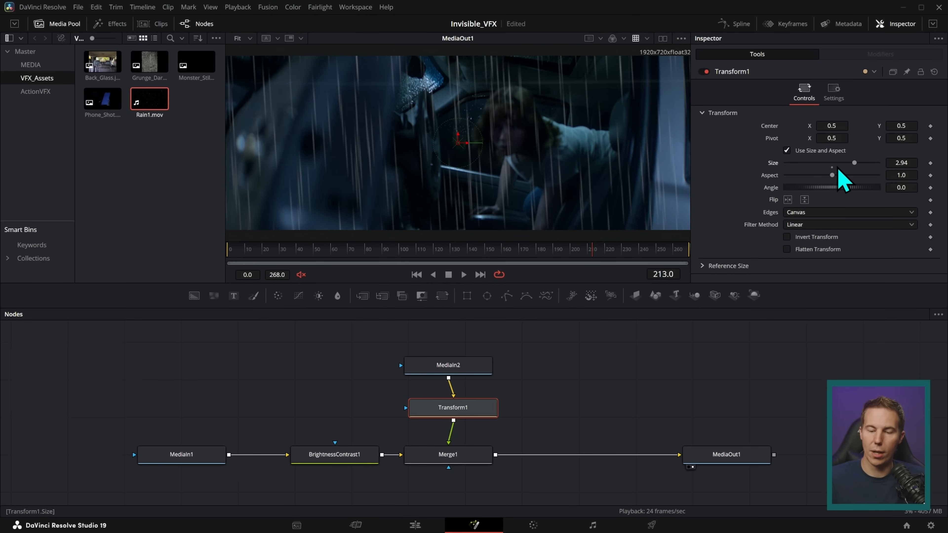
left_click(462, 275)
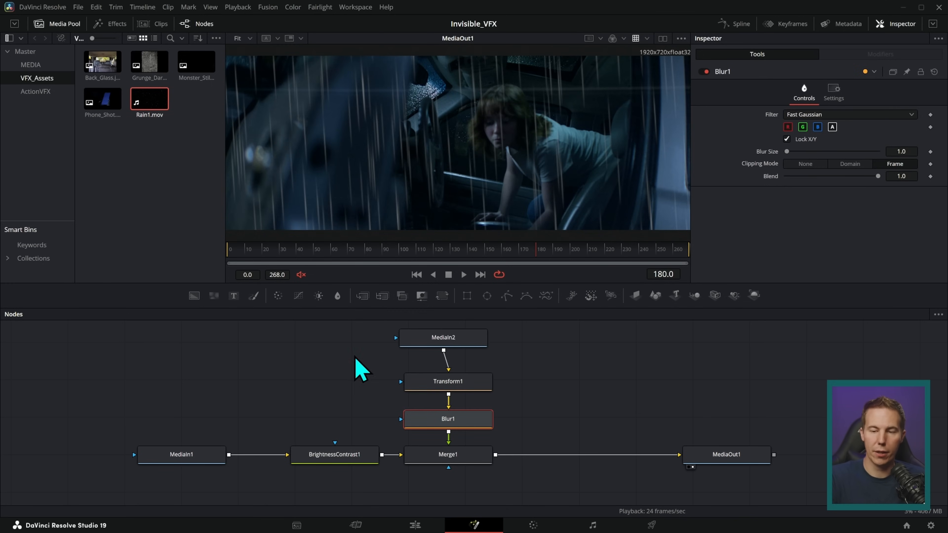
left_click(447, 338)
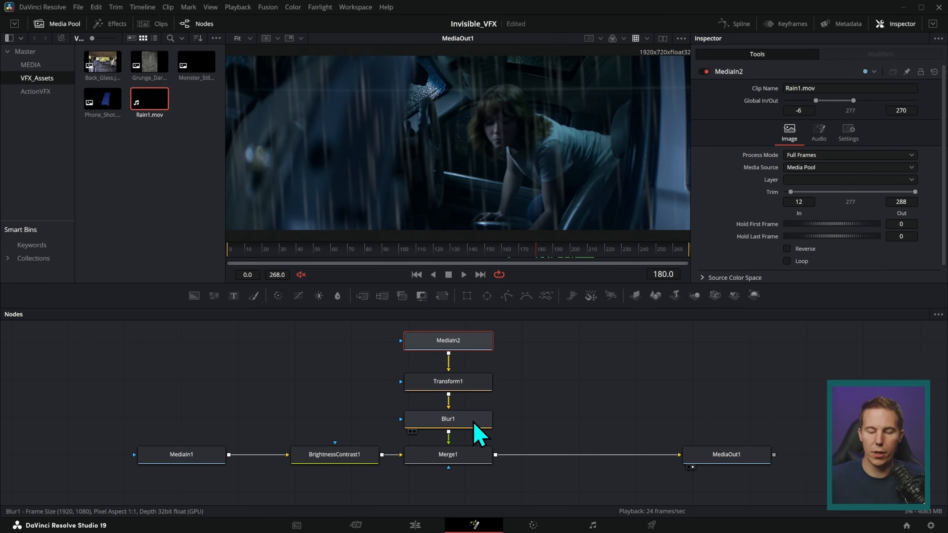
left_click(447, 455)
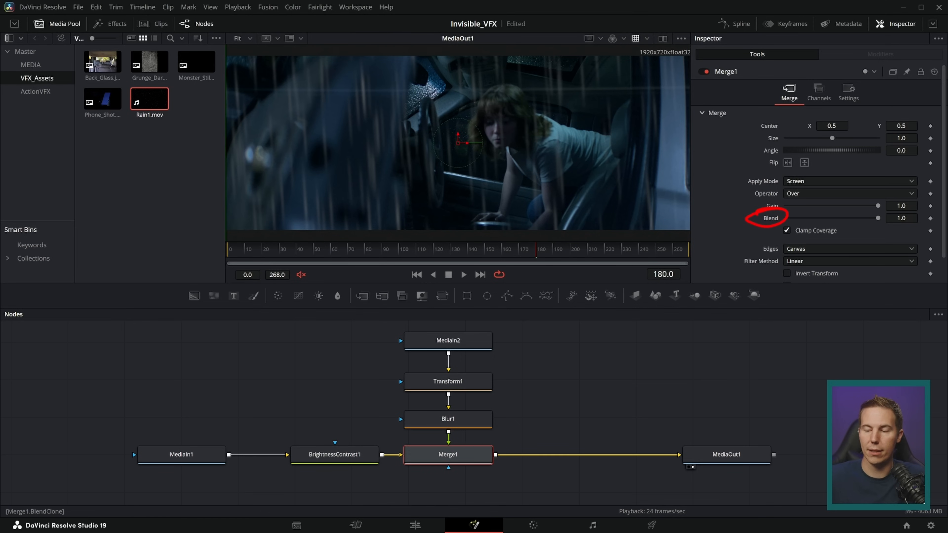
Step: Adjust the Ellipse1 mask's soft edge feeding Merge1 to confine the rain
left_click_drag(877, 218, 866, 217)
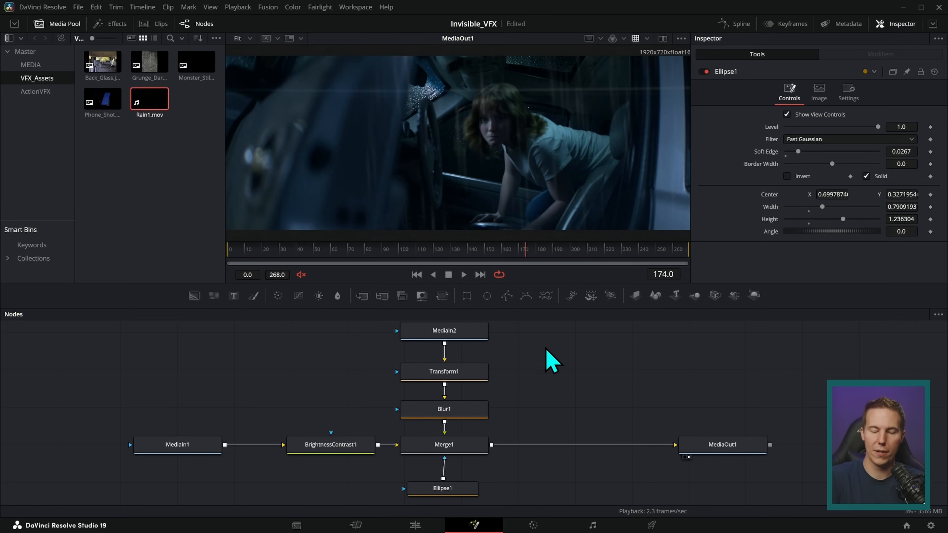
mouse_move(583, 396)
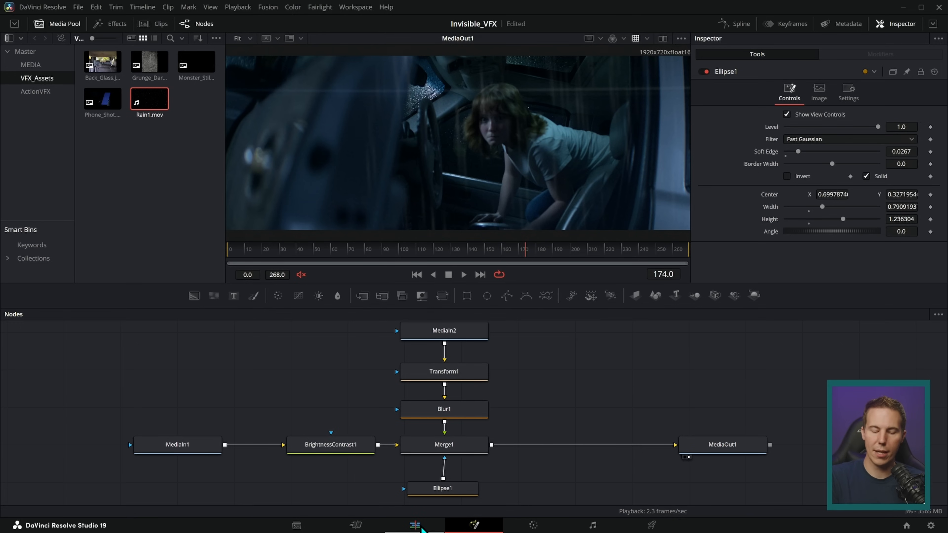
Step: Switch to the Edit page to preview the composited car-scene clip on the timeline
left_click(443, 524)
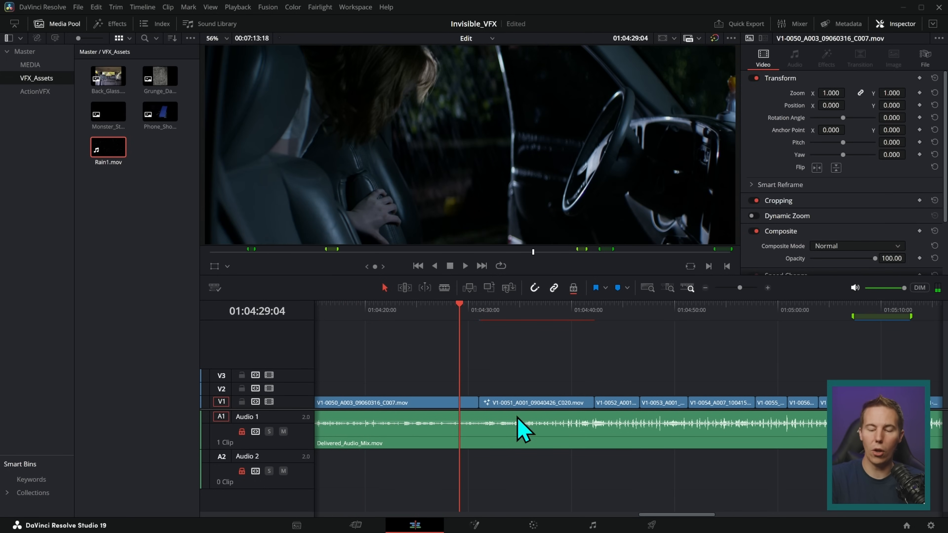
mouse_move(536, 430)
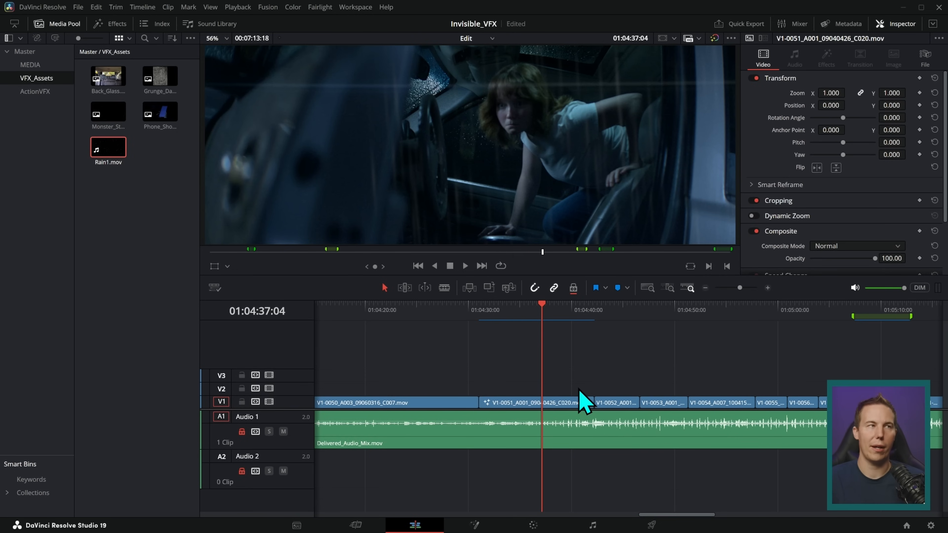
mouse_move(535, 349)
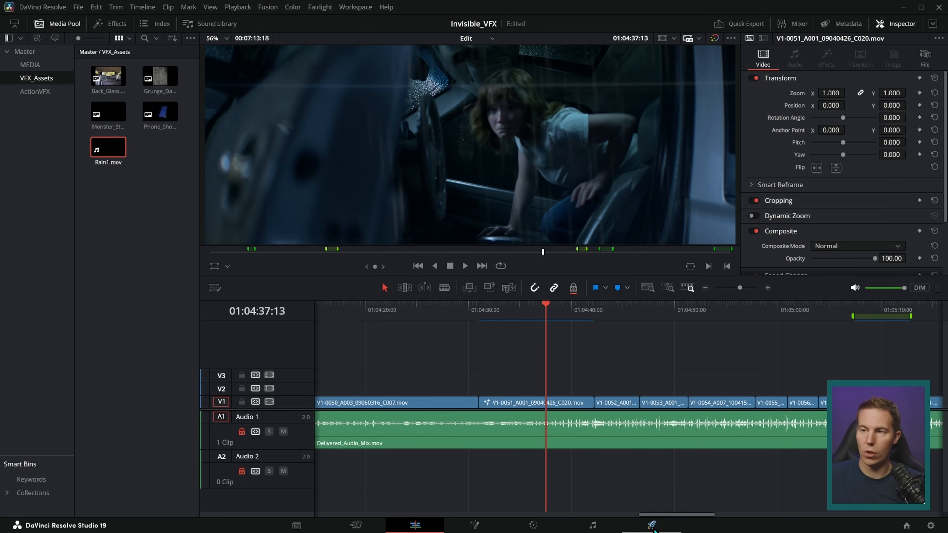
Step: Zoom the timeline to fit the whole edit and park the playhead on the Fix Blood marker
left_click(651, 525)
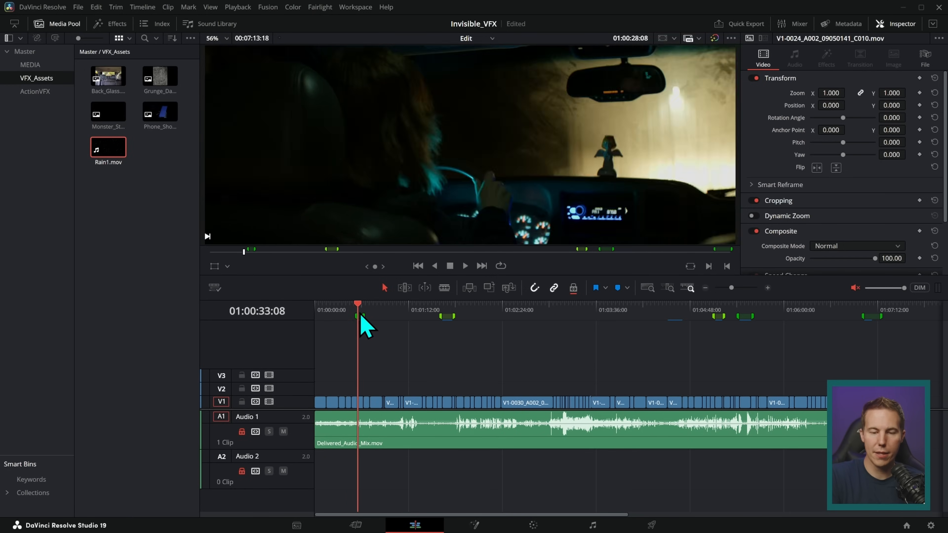
left_click(604, 310)
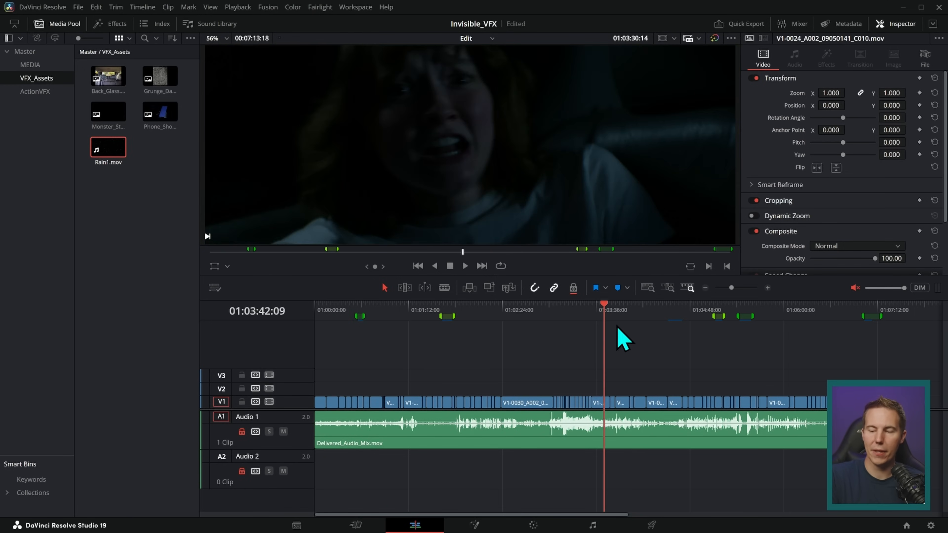
left_click(739, 310)
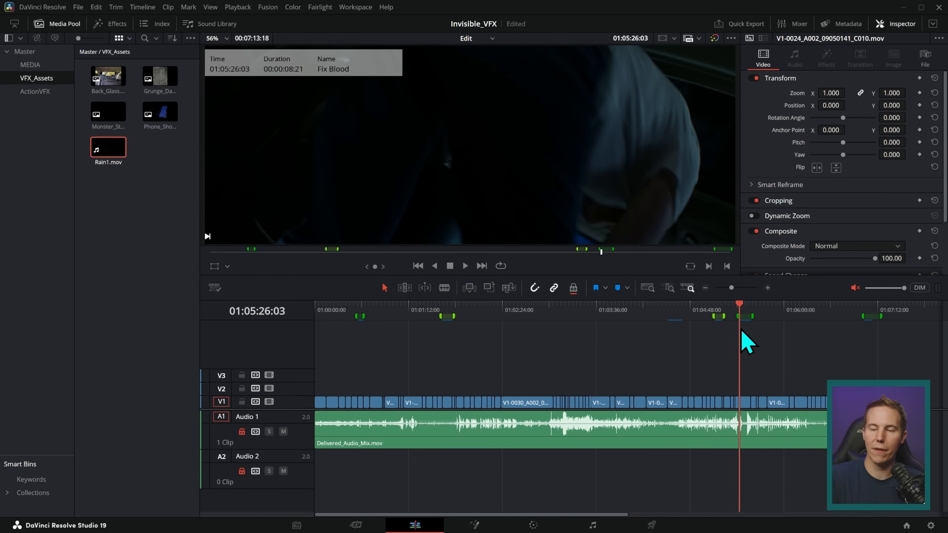